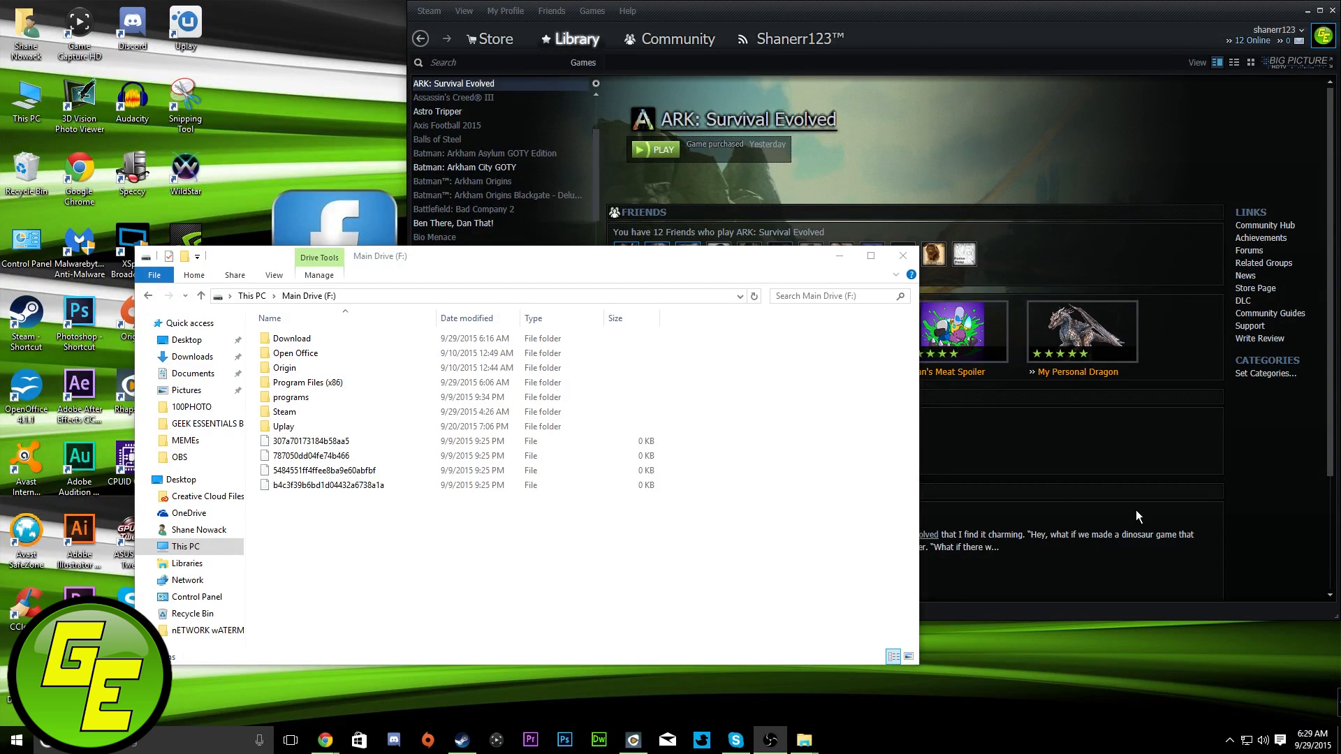
pyautogui.moveTo(1040, 514)
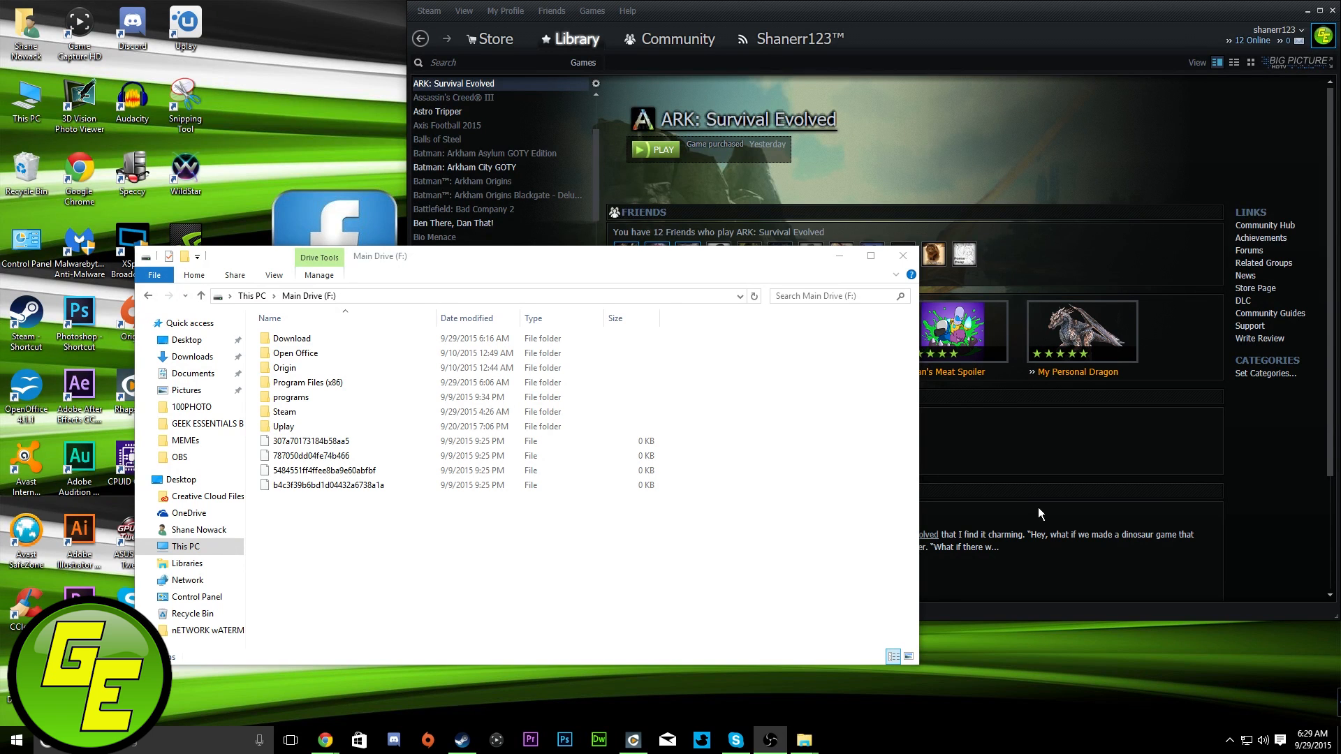
pyautogui.moveTo(1036, 528)
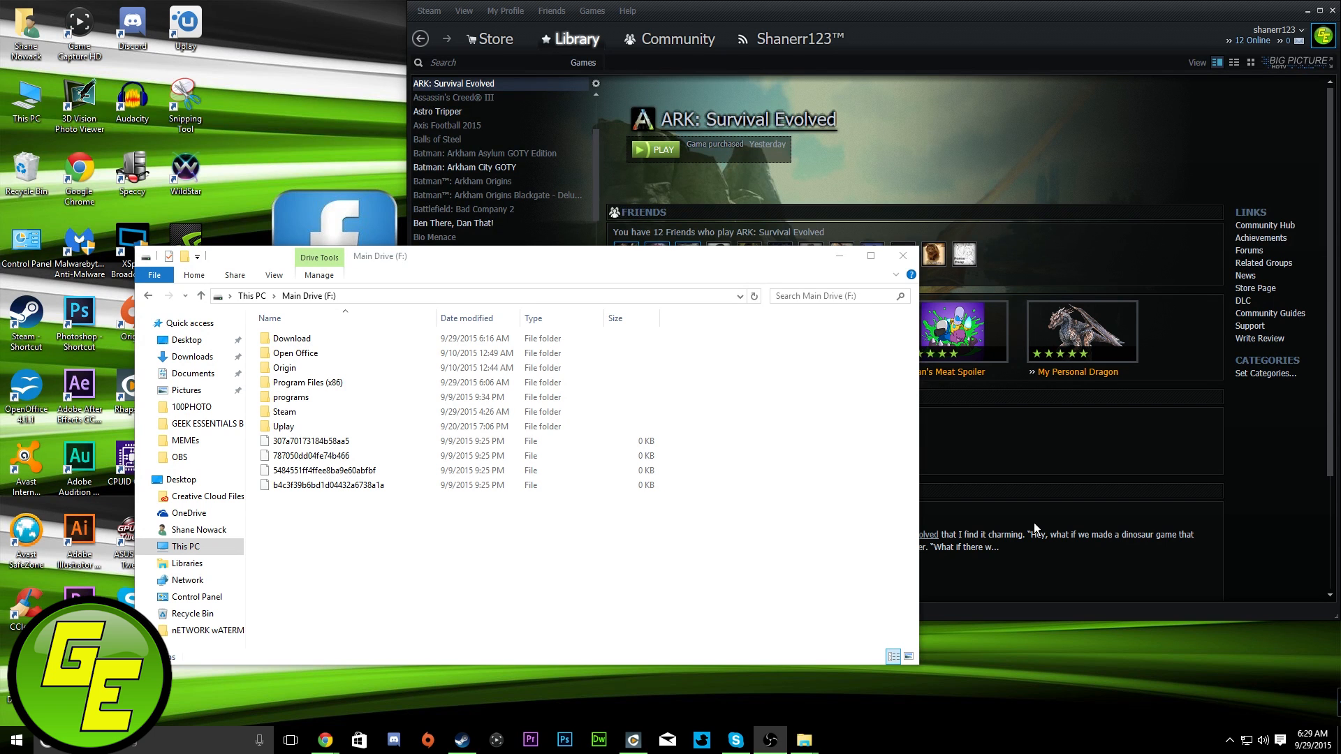
pyautogui.moveTo(1103, 634)
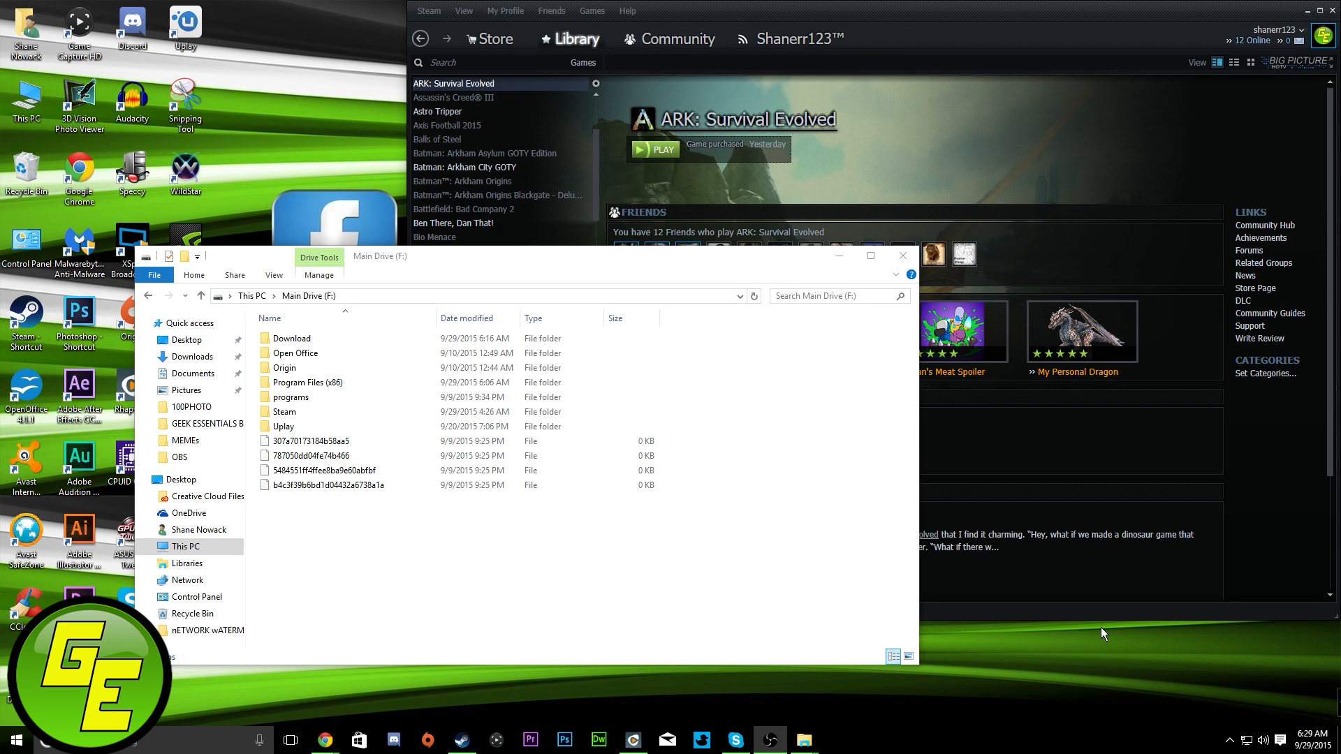
pyautogui.moveTo(649, 636)
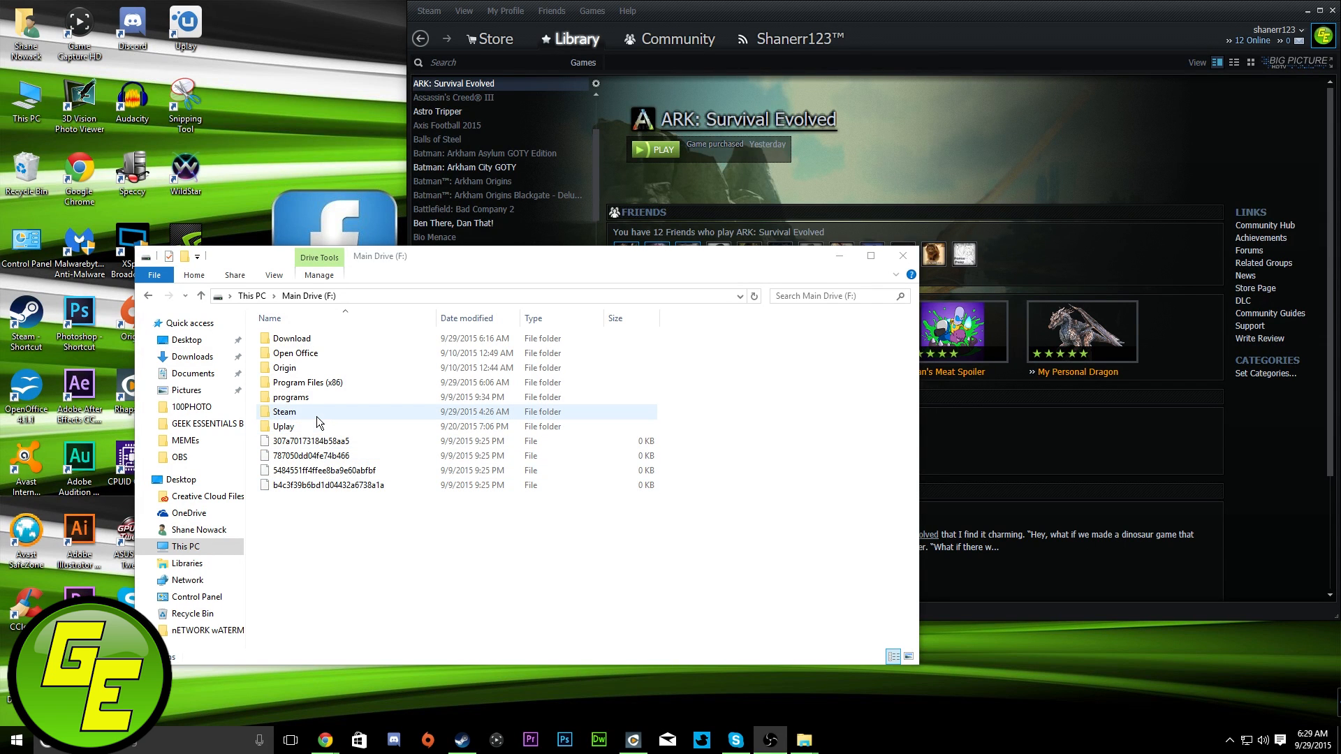
# Step: Enter the Steam folder on F: and select the Steam.exe application among its files
pyautogui.doubleClick(285, 411)
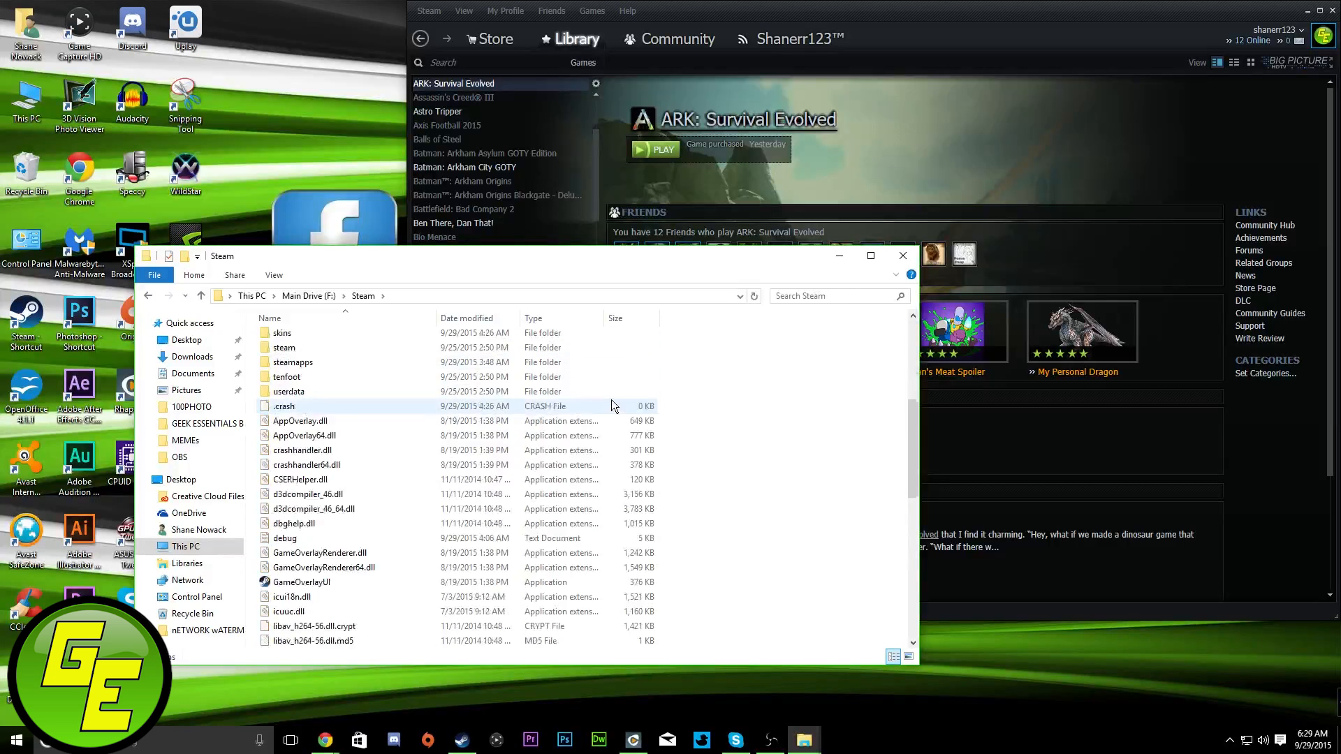
pyautogui.scroll(-3)
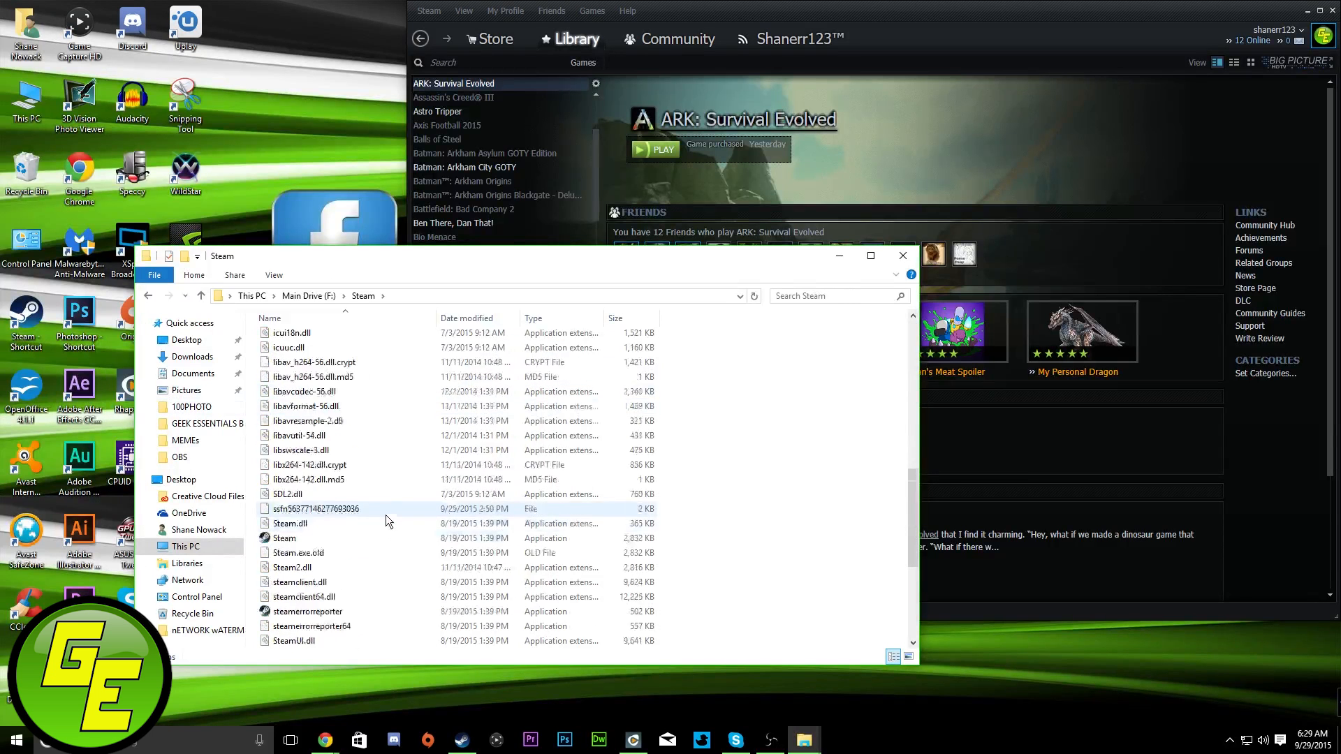
pyautogui.scroll(-3)
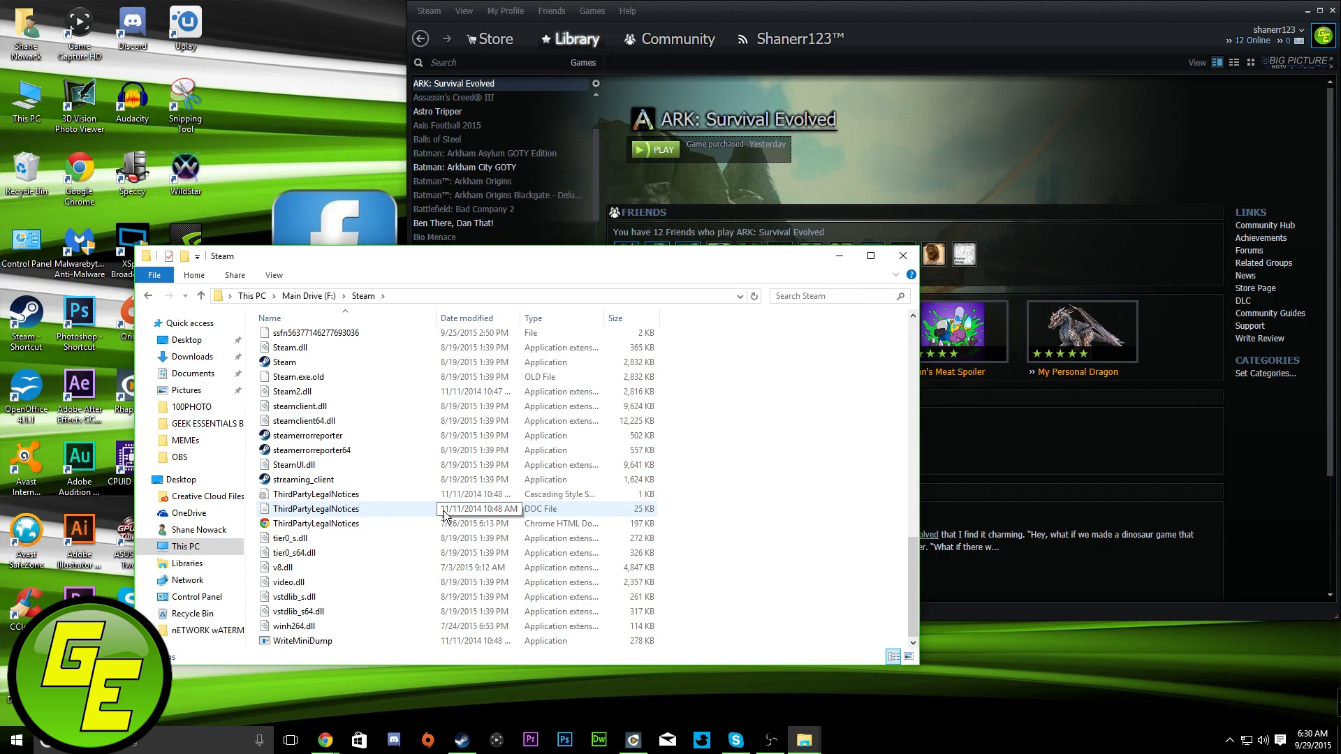
pyautogui.moveTo(433, 514)
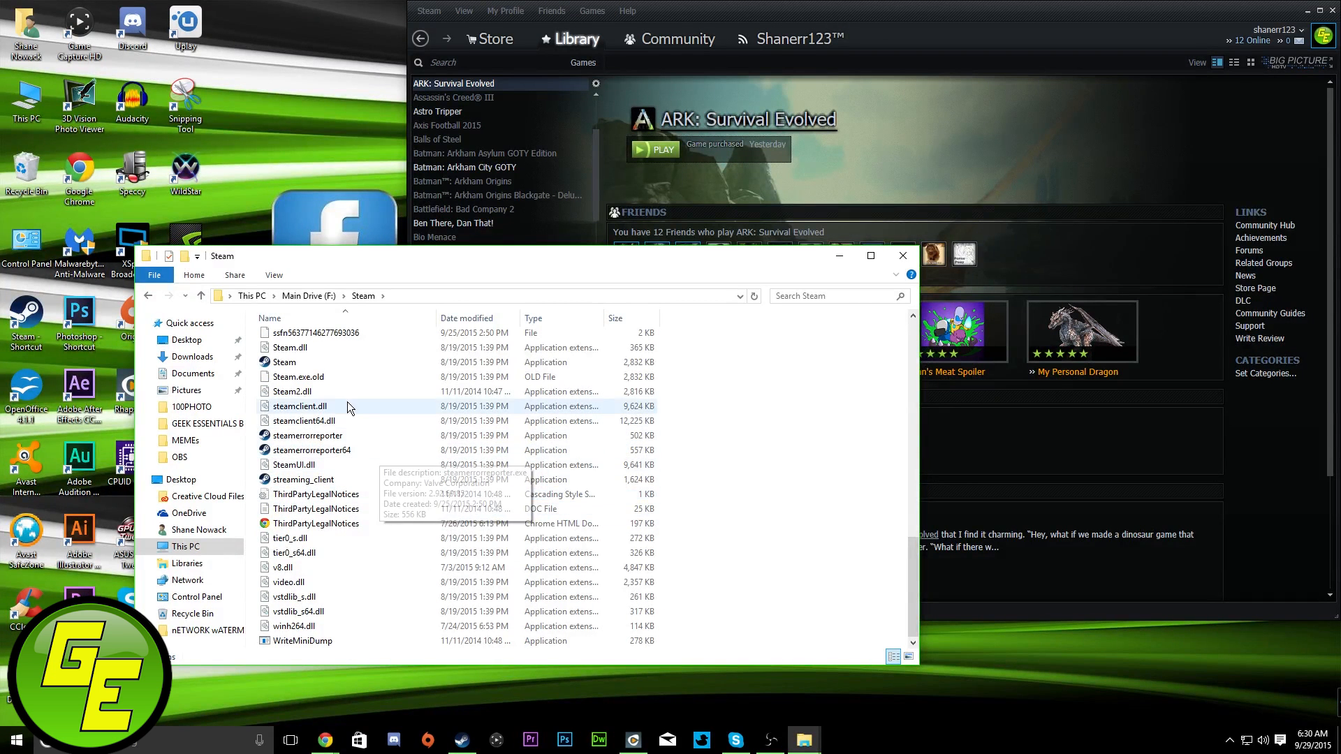
pyautogui.click(284, 361)
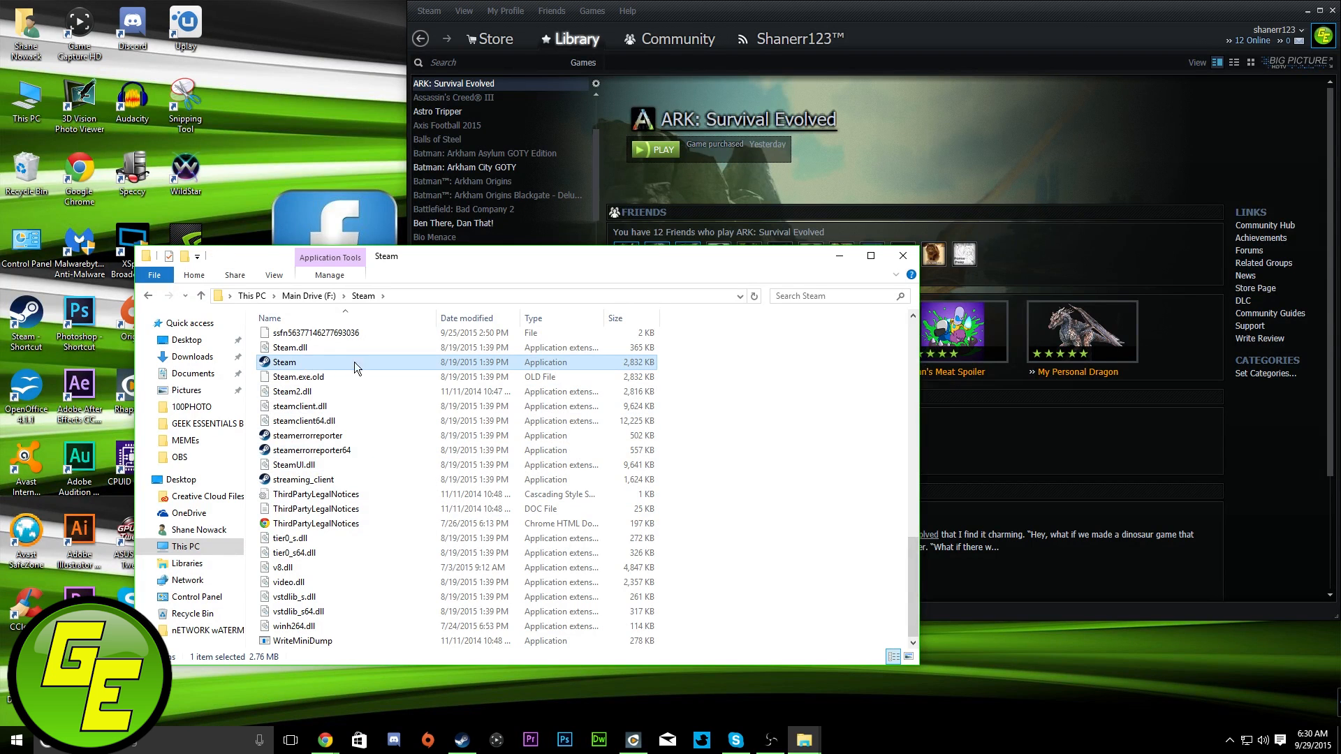
pyautogui.moveTo(406, 496)
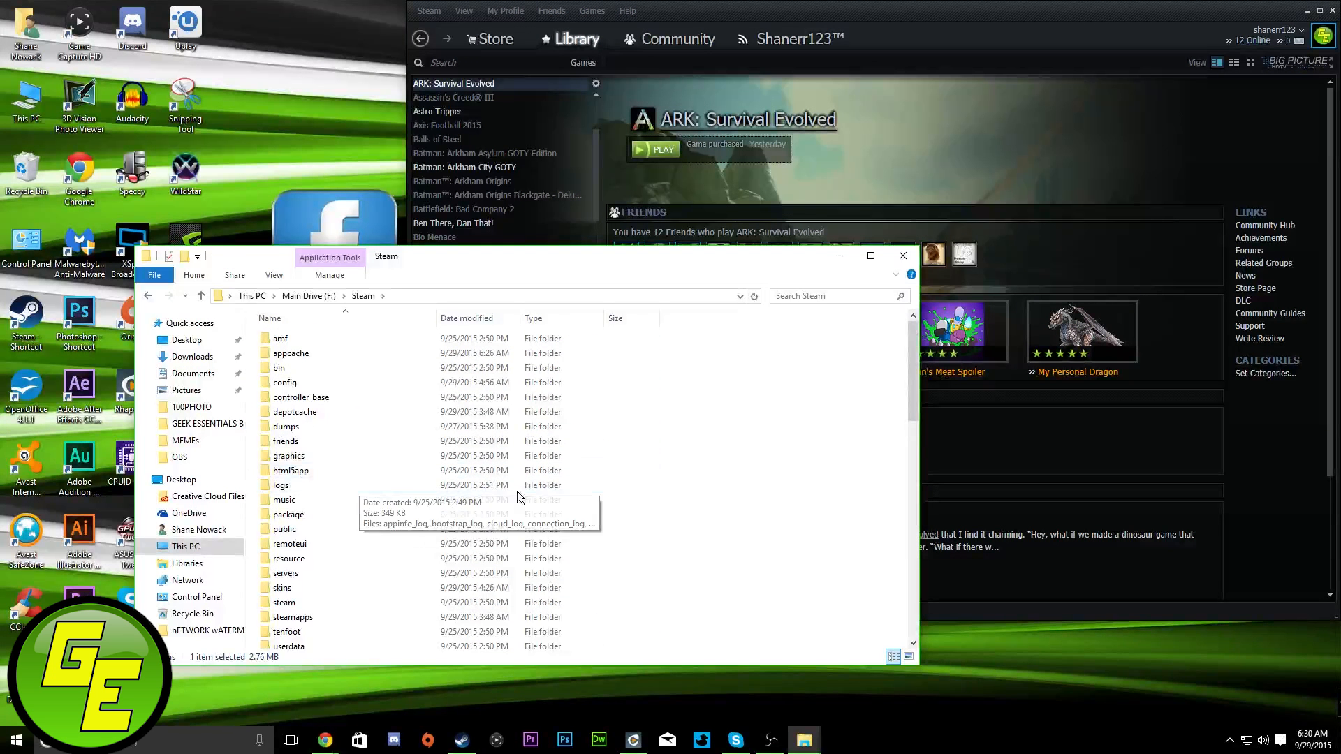
pyautogui.scroll(-3)
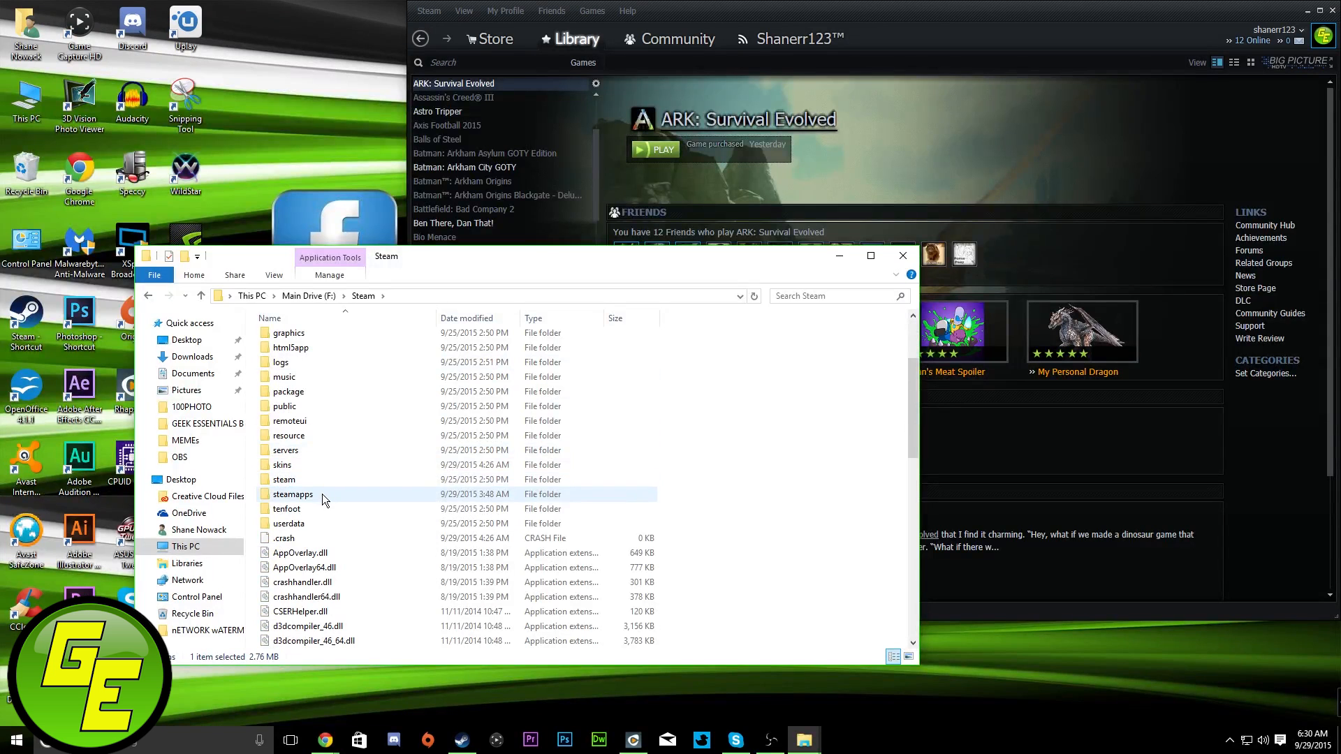
pyautogui.scroll(-3)
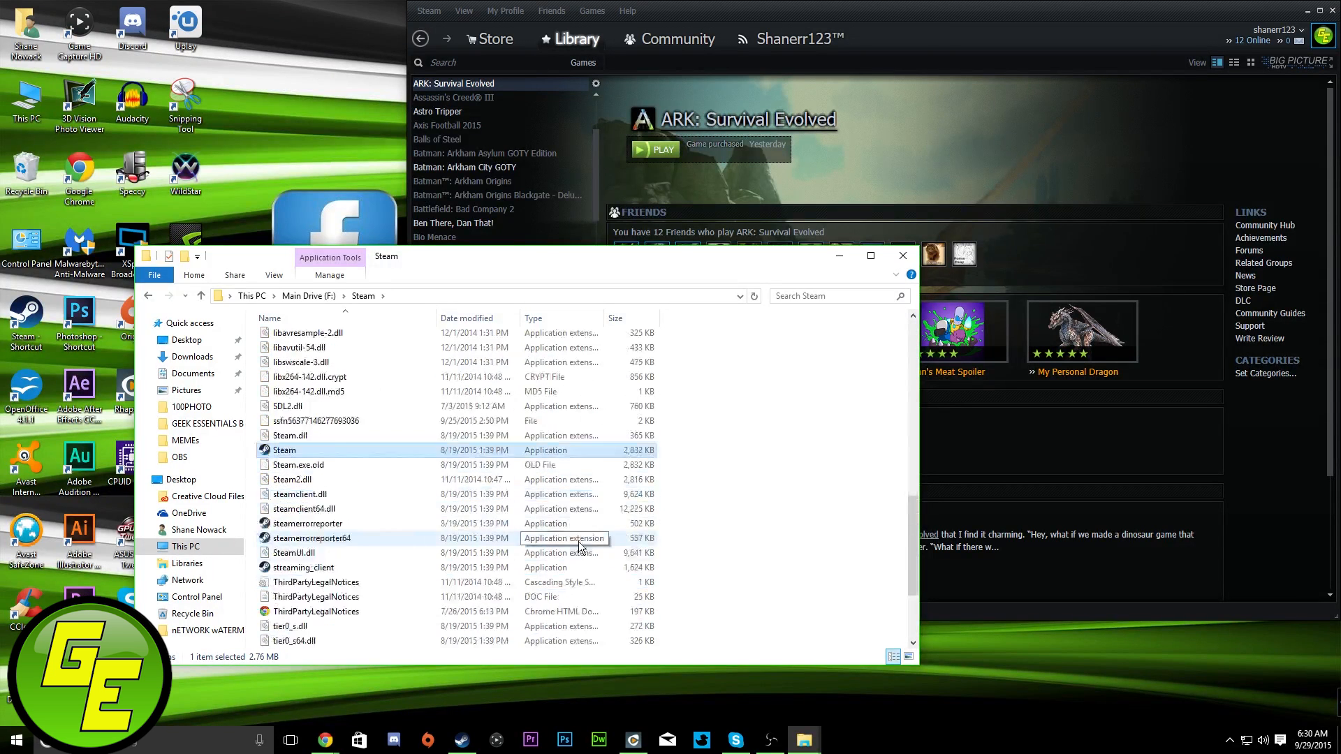
pyautogui.scroll(-3)
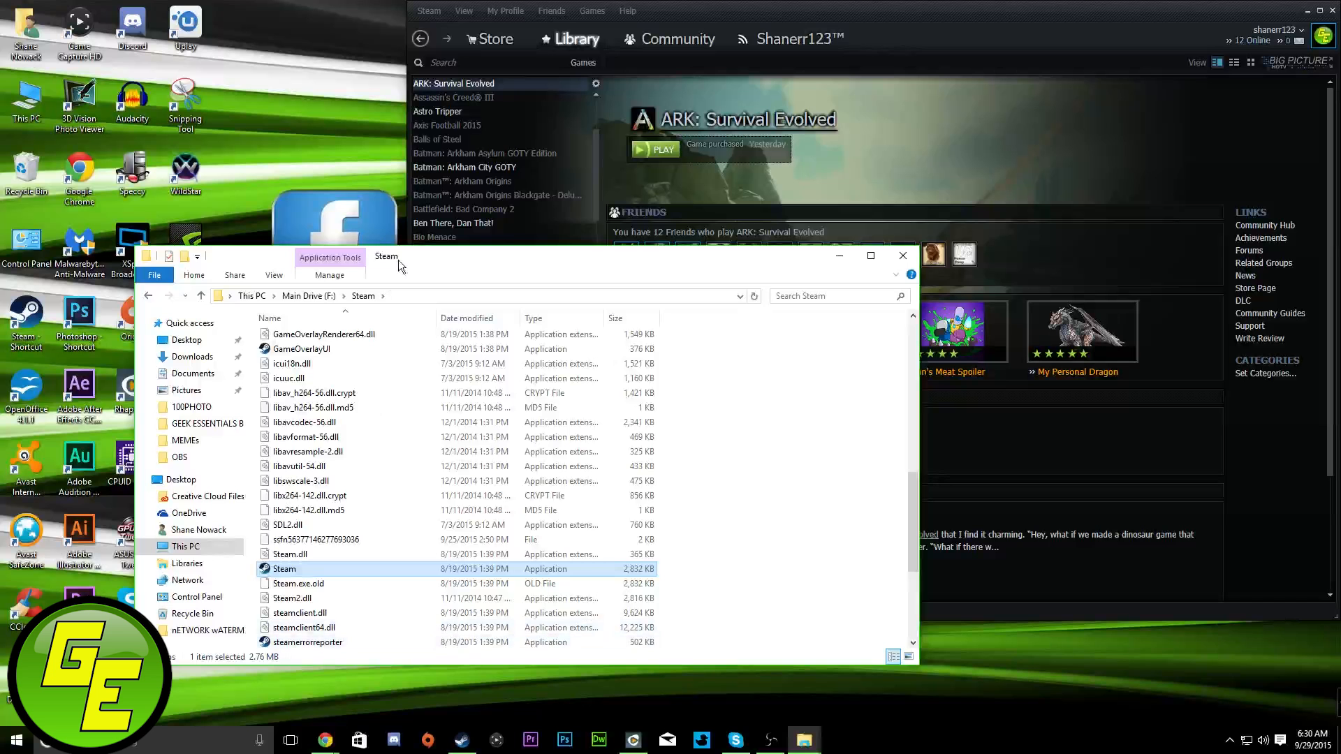
pyautogui.moveTo(710, 640)
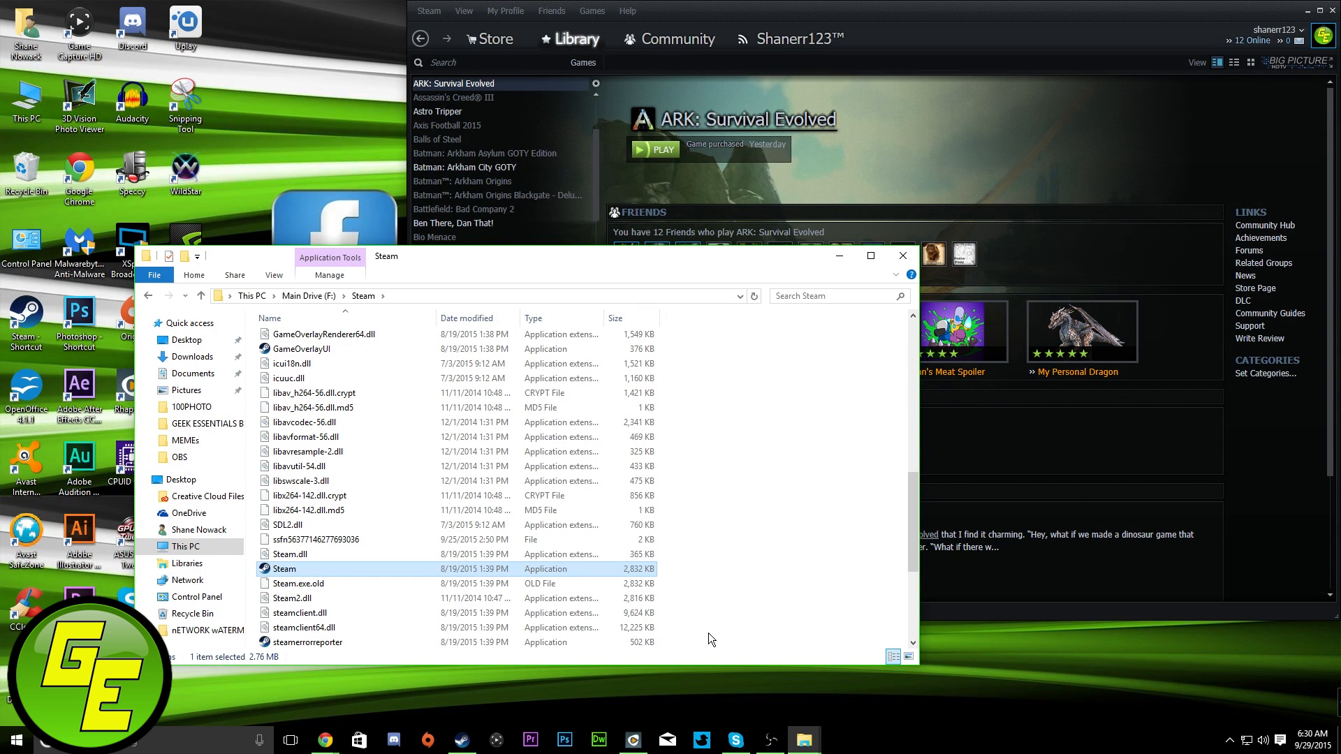
pyautogui.moveTo(699, 637)
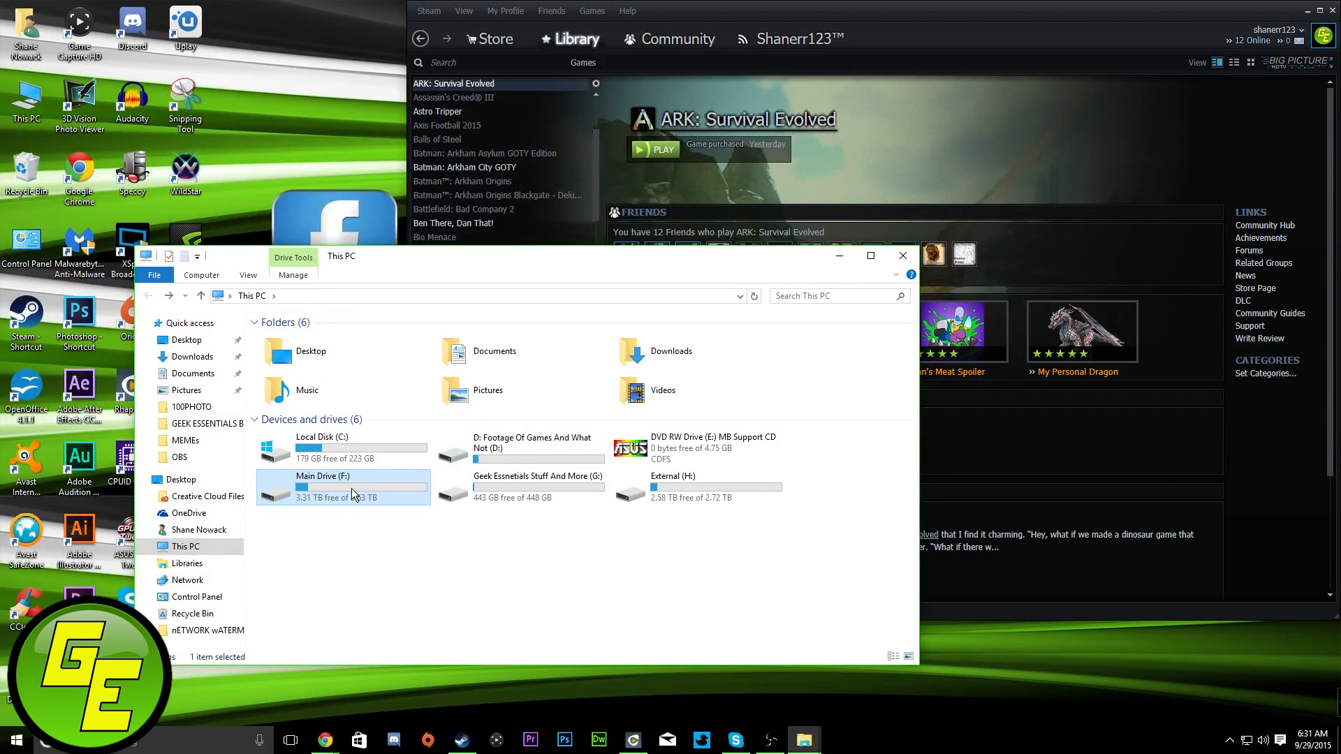
pyautogui.moveTo(352, 494)
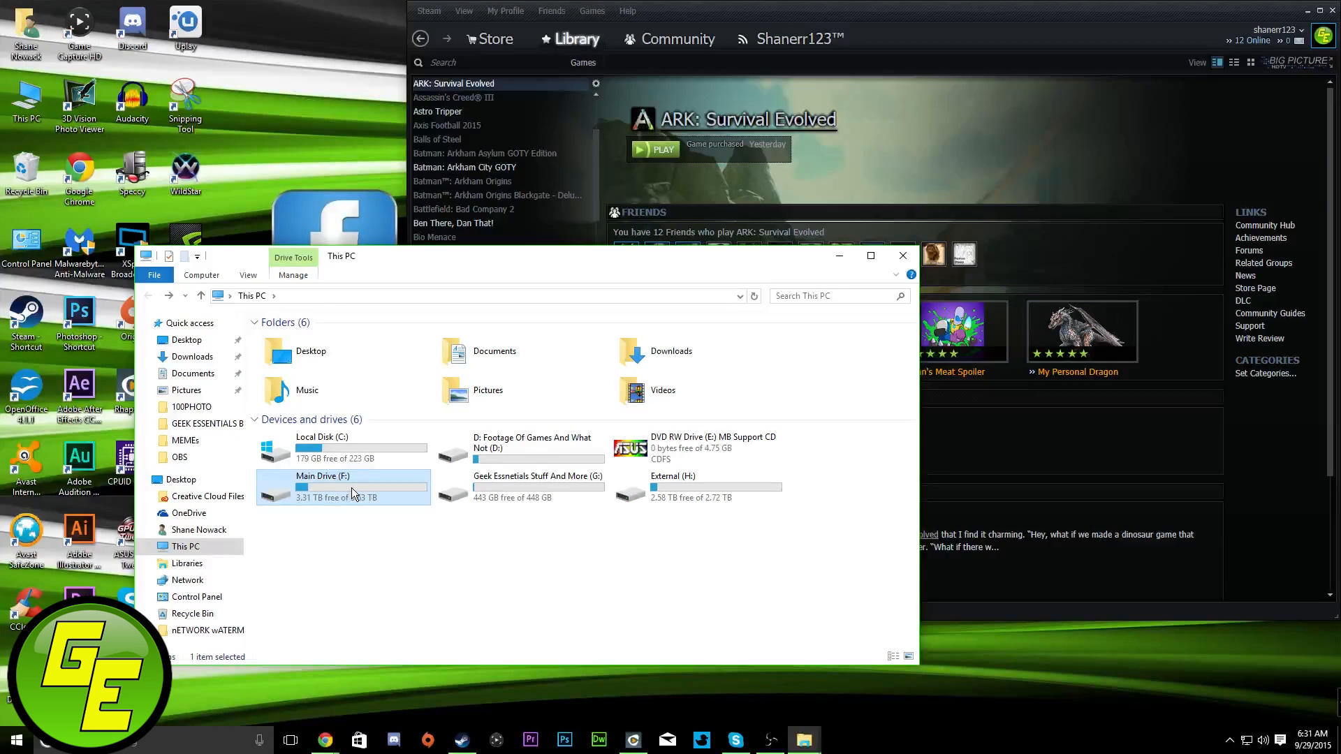
# Step: Navigate from This PC into Main Drive (F:) > Steam until Steam.exe is visible
pyautogui.doubleClick(341, 486)
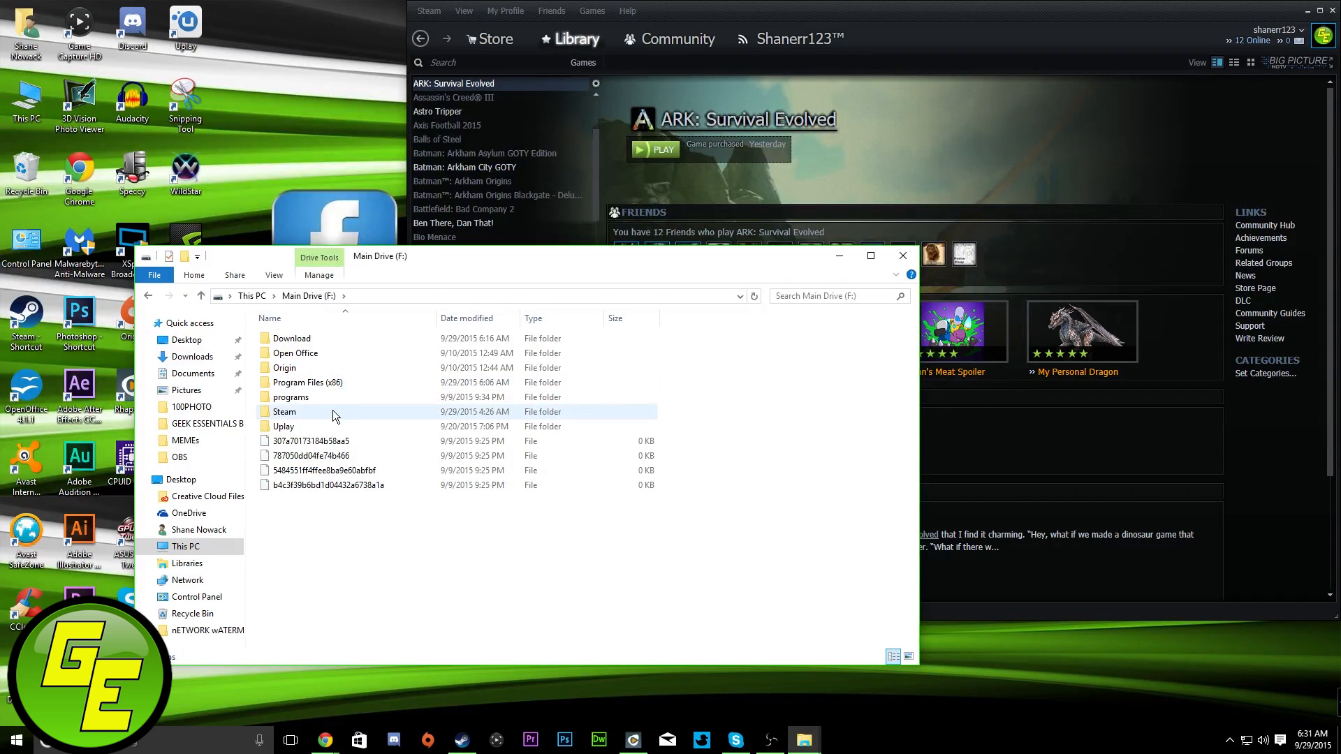
pyautogui.doubleClick(285, 410)
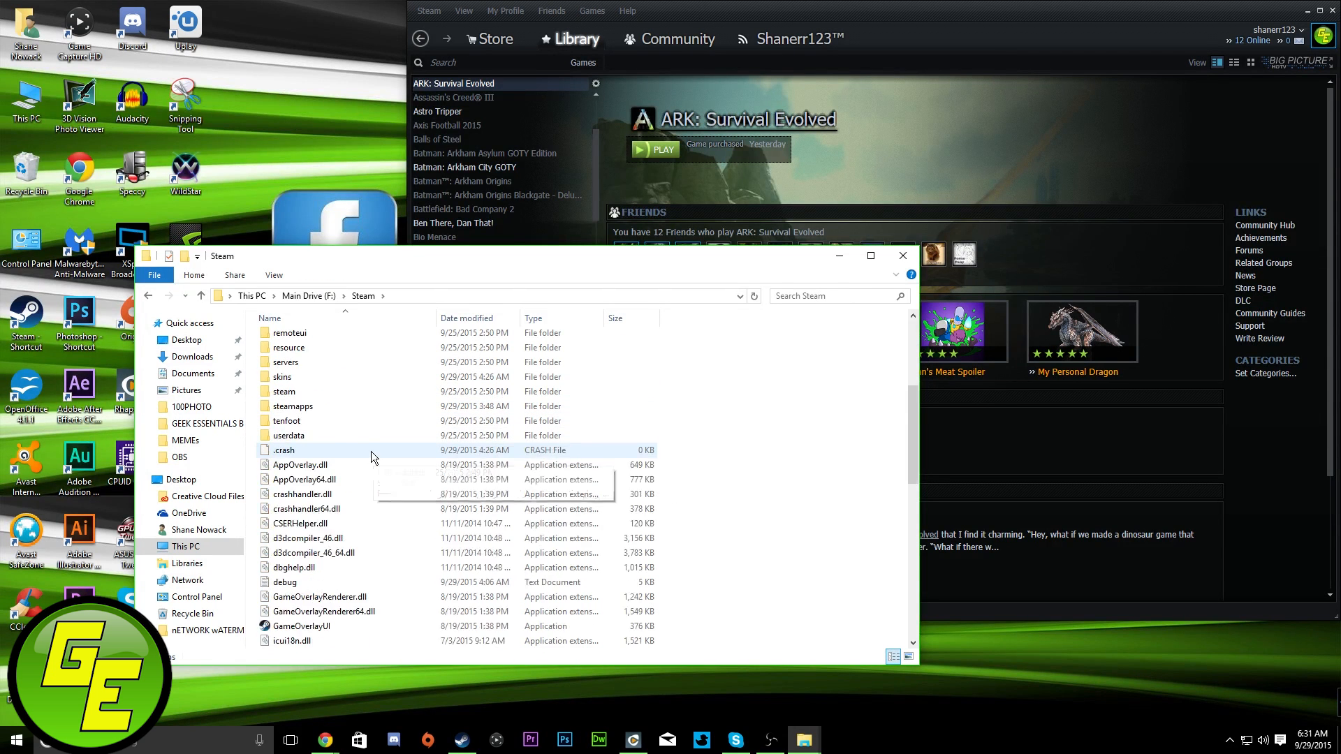
pyautogui.scroll(-3)
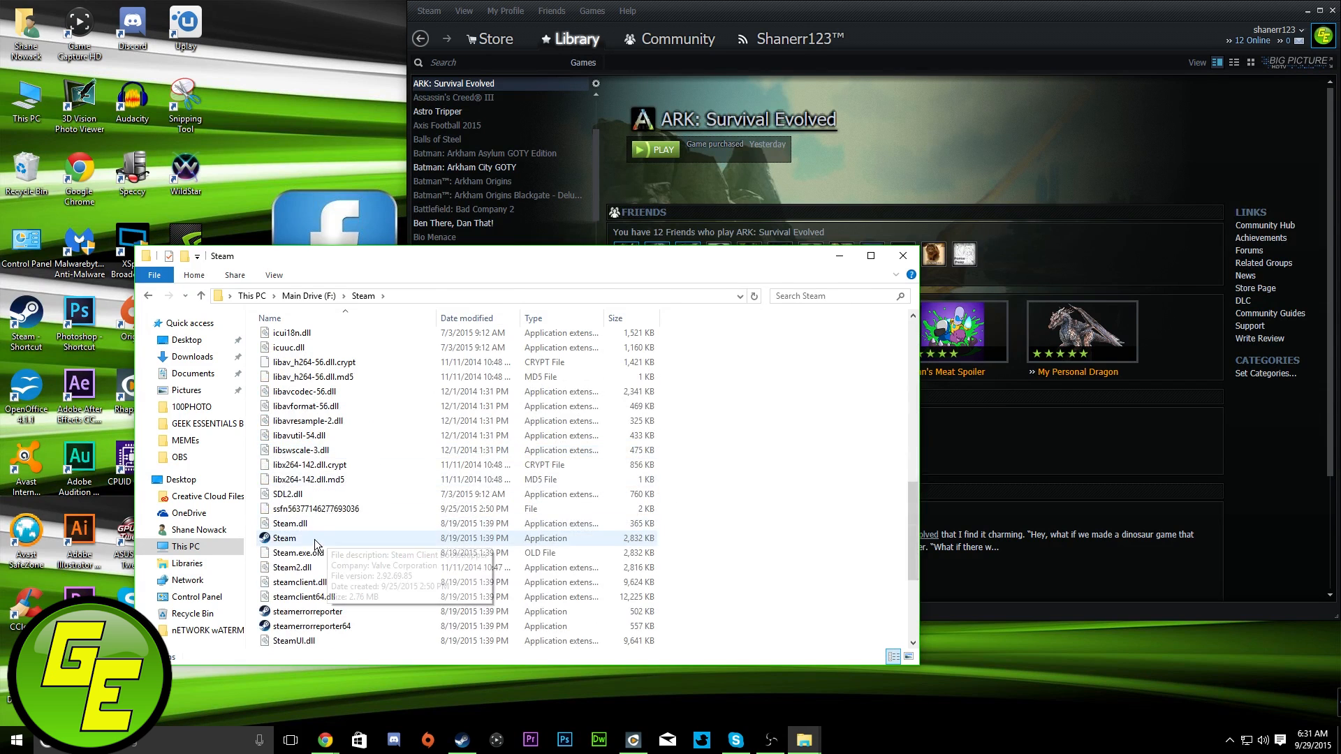
pyautogui.moveTo(422, 539)
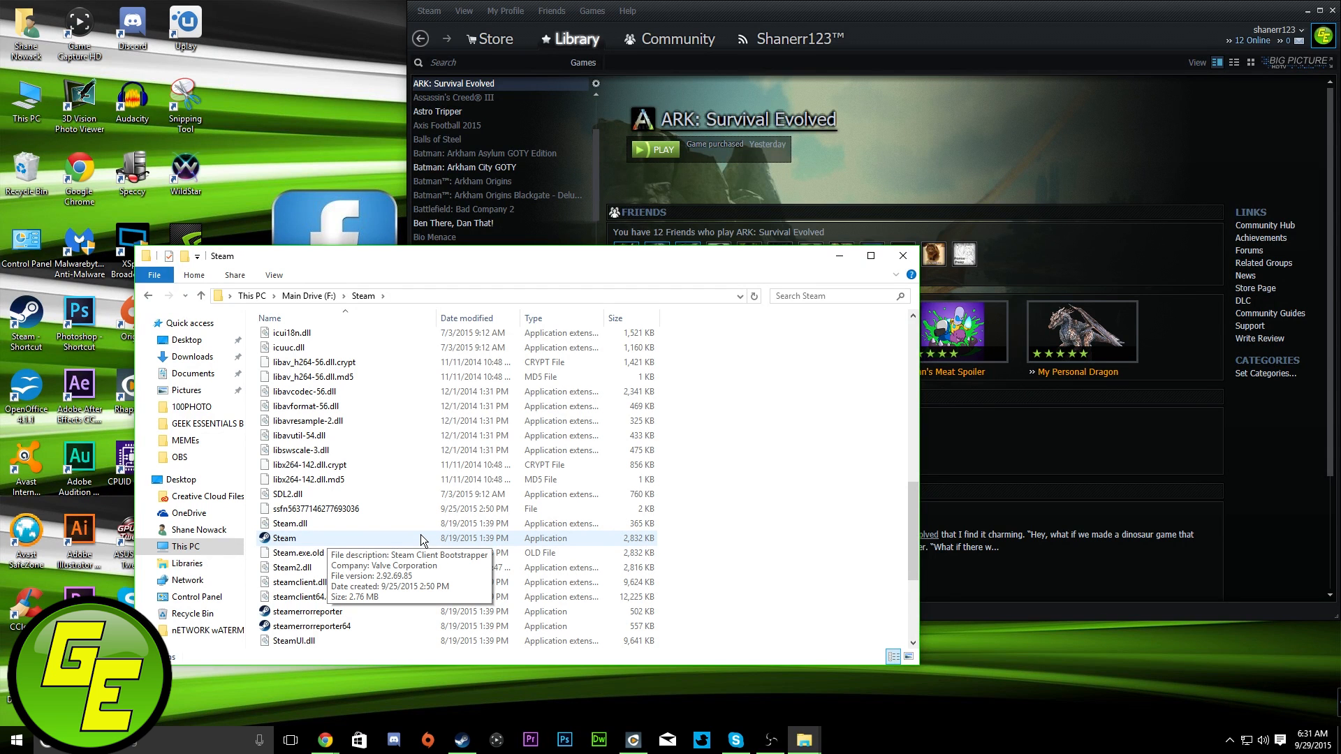
pyautogui.moveTo(416, 539)
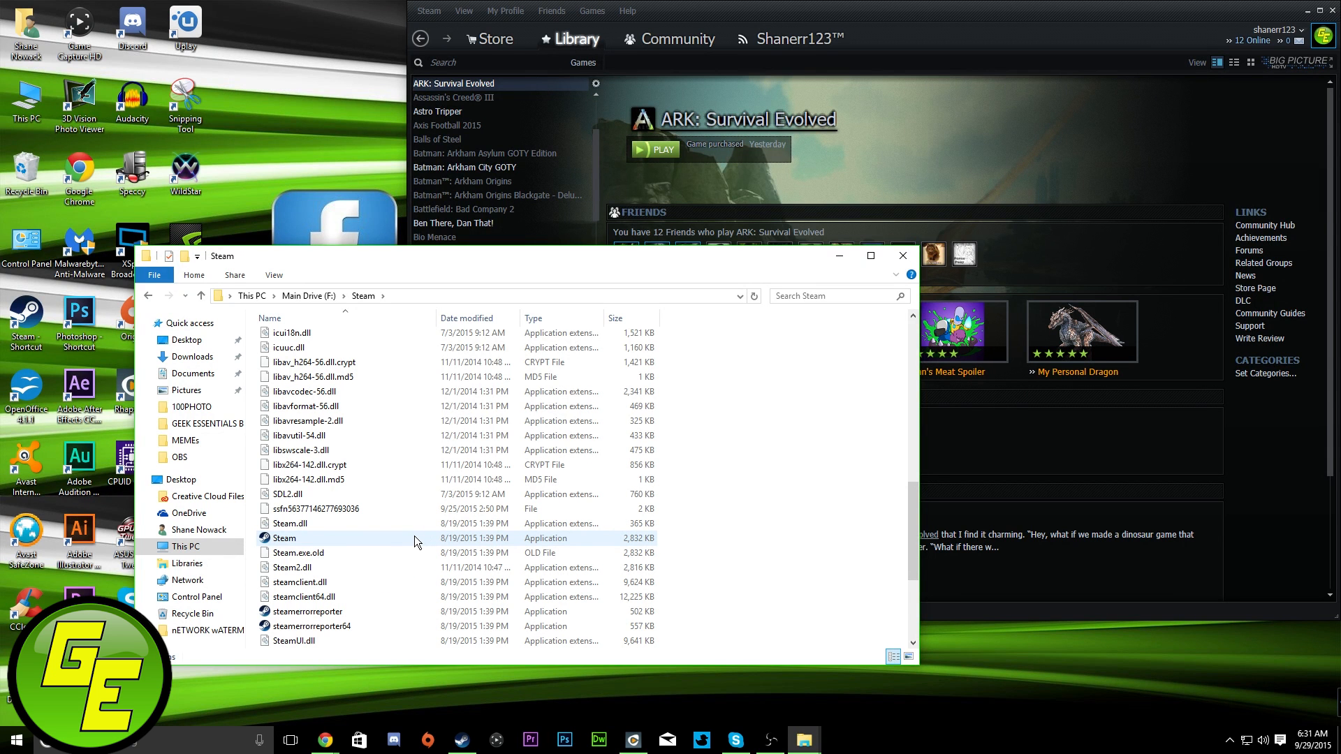
# Step: In Steam.exe Properties > Compatibility, enable compatibility mode for Windows 8 and confirm with OK
pyautogui.rightClick(285, 538)
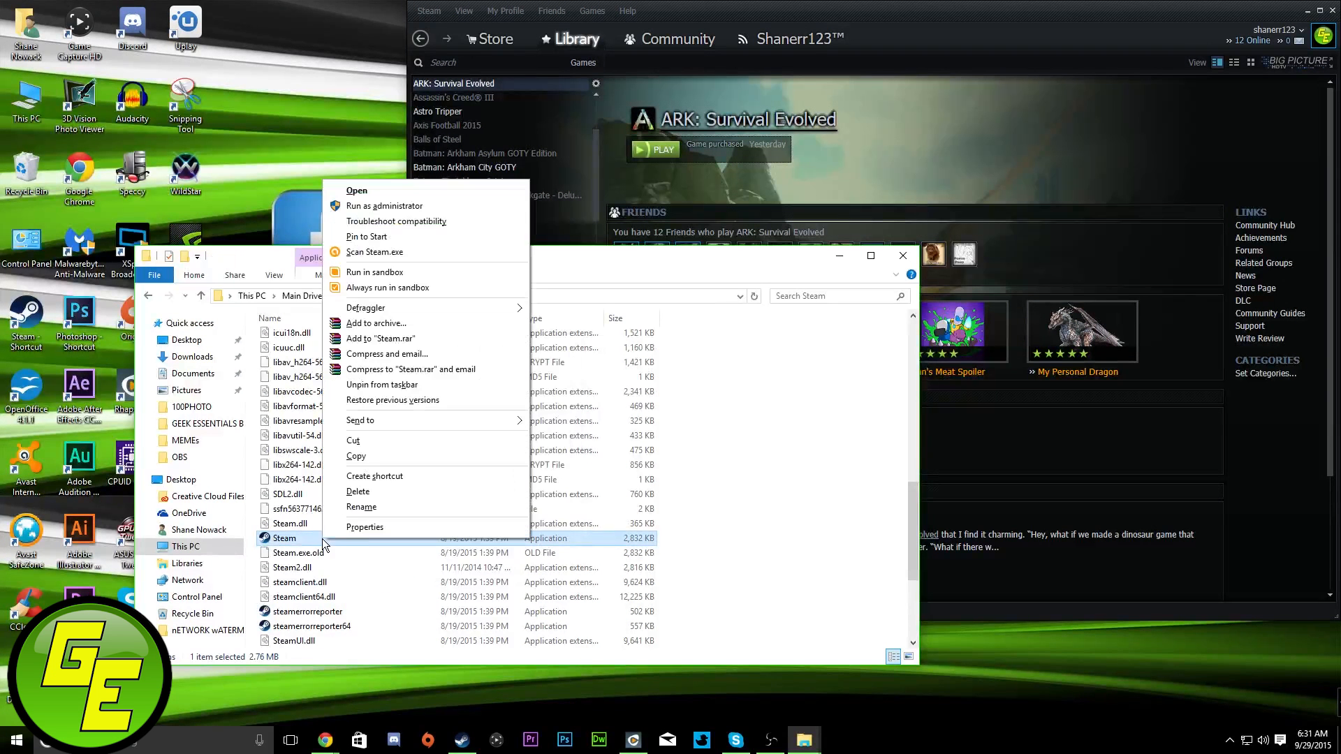
pyautogui.click(364, 526)
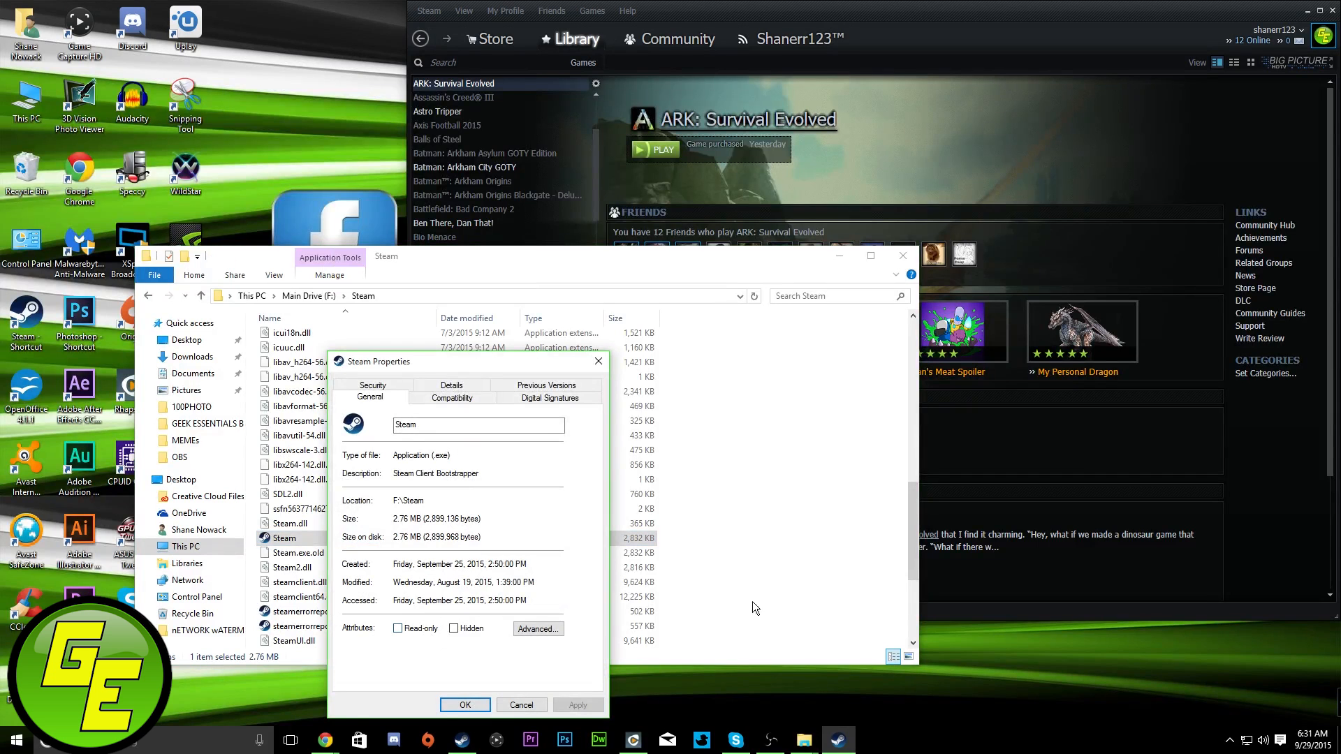
pyautogui.moveTo(475, 414)
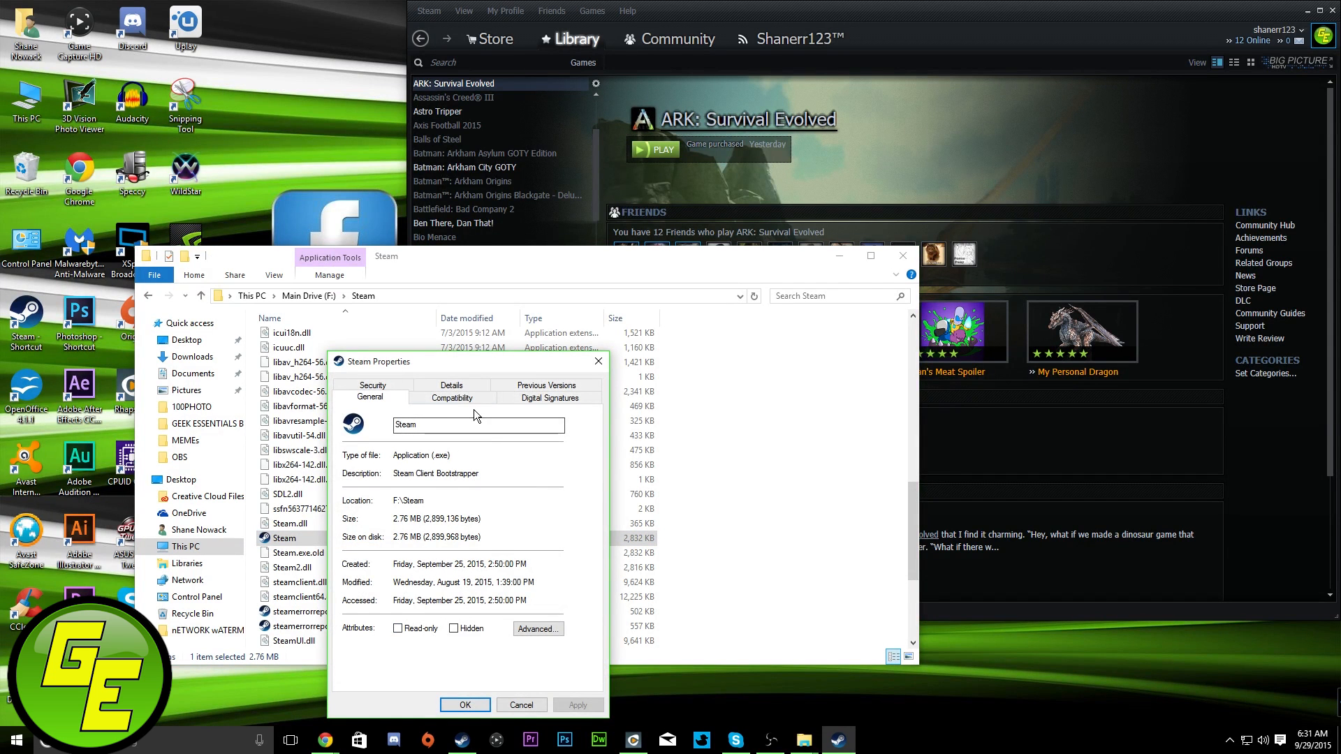
pyautogui.click(451, 397)
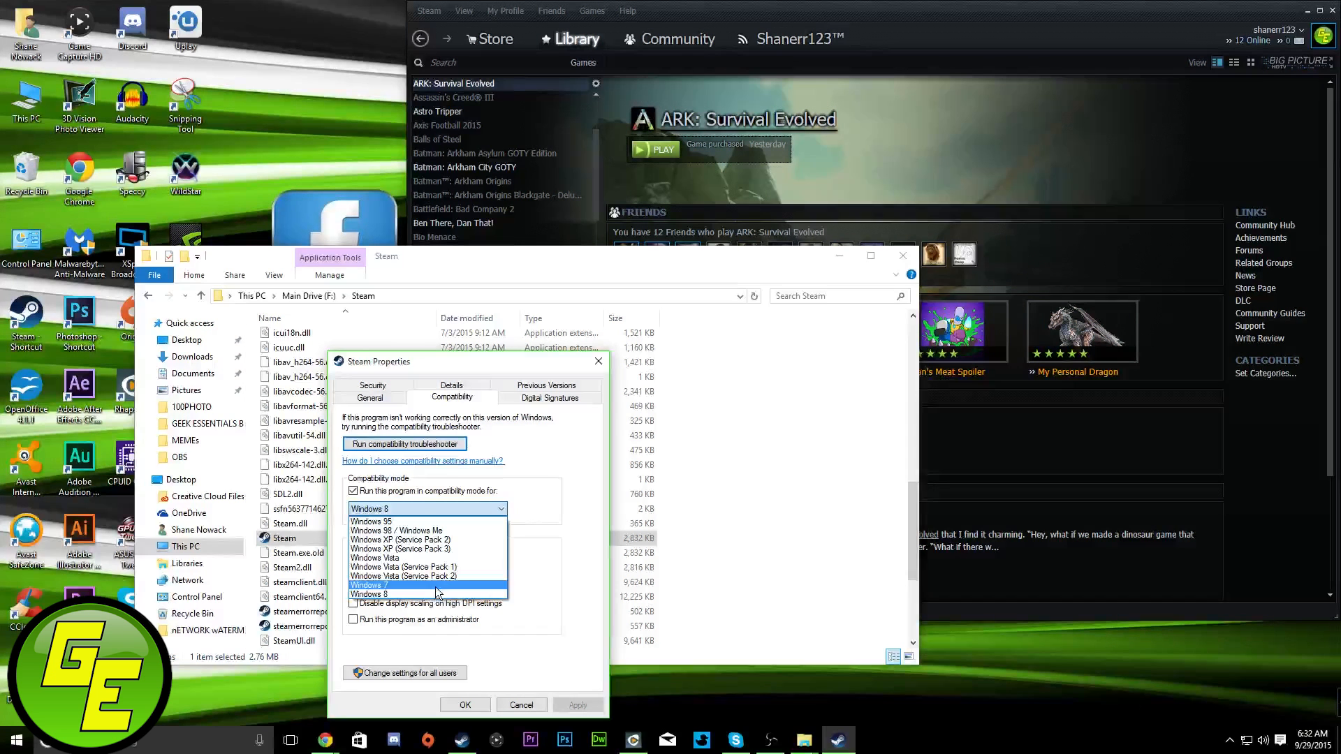
pyautogui.click(369, 593)
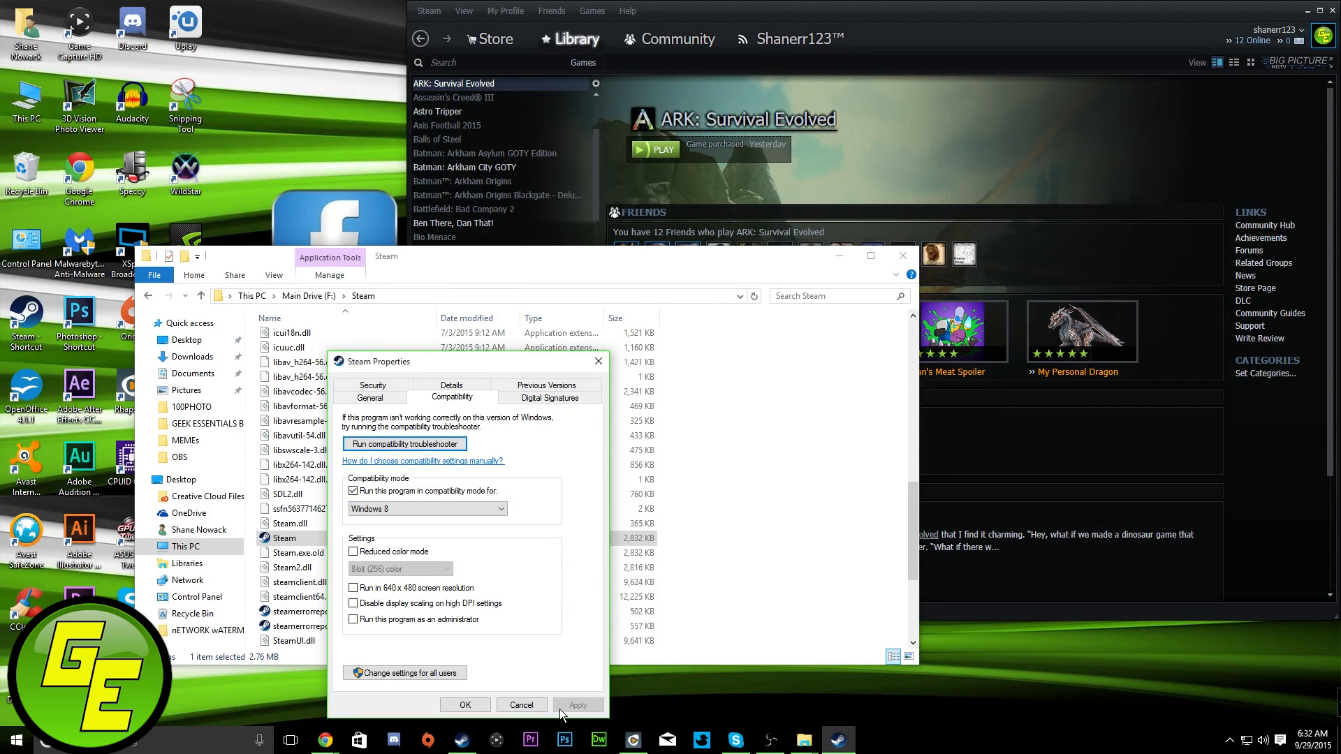
pyautogui.moveTo(609, 486)
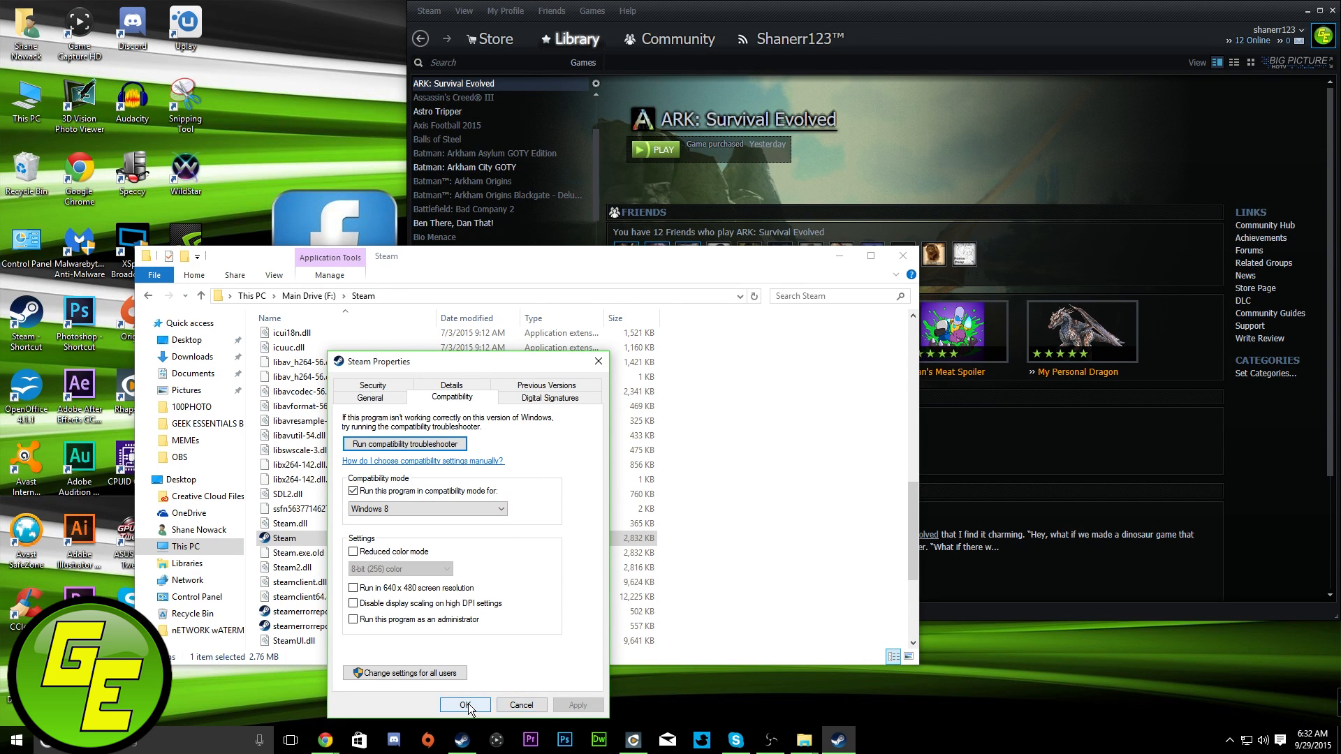
pyautogui.click(465, 704)
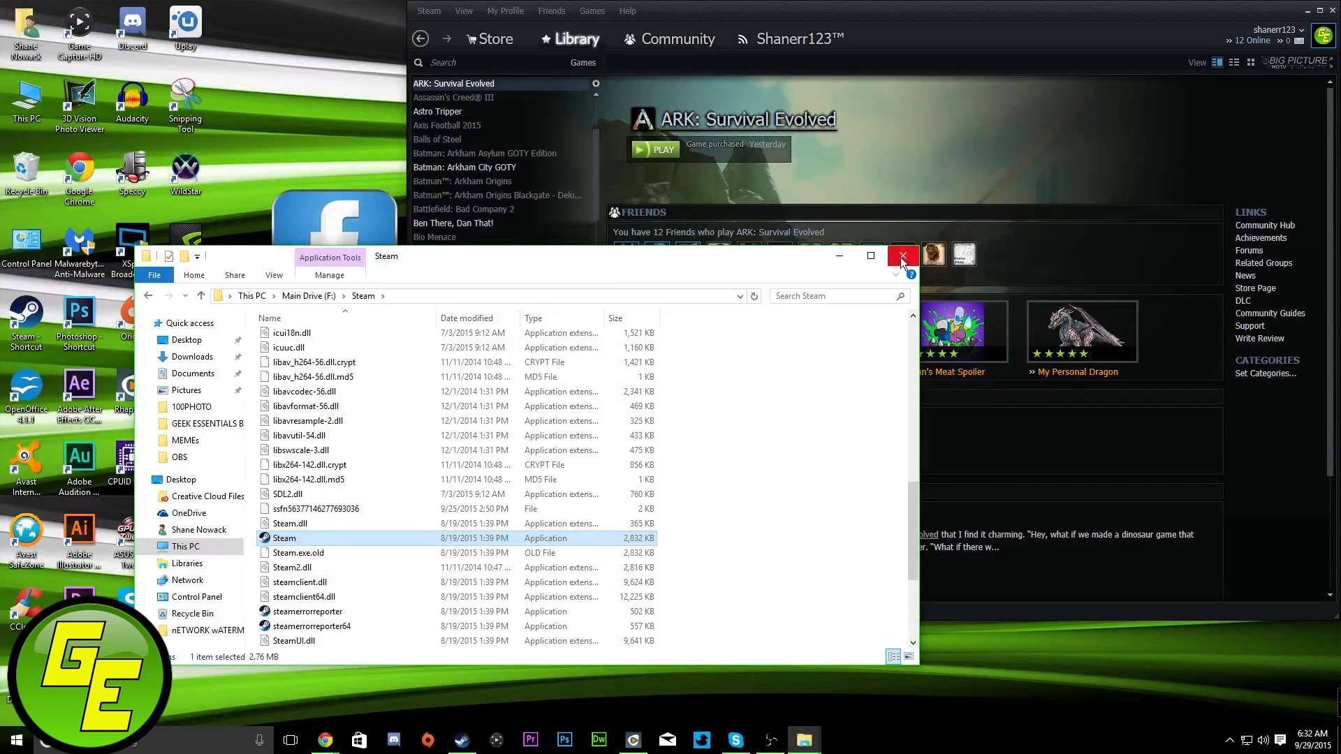
pyautogui.click(902, 256)
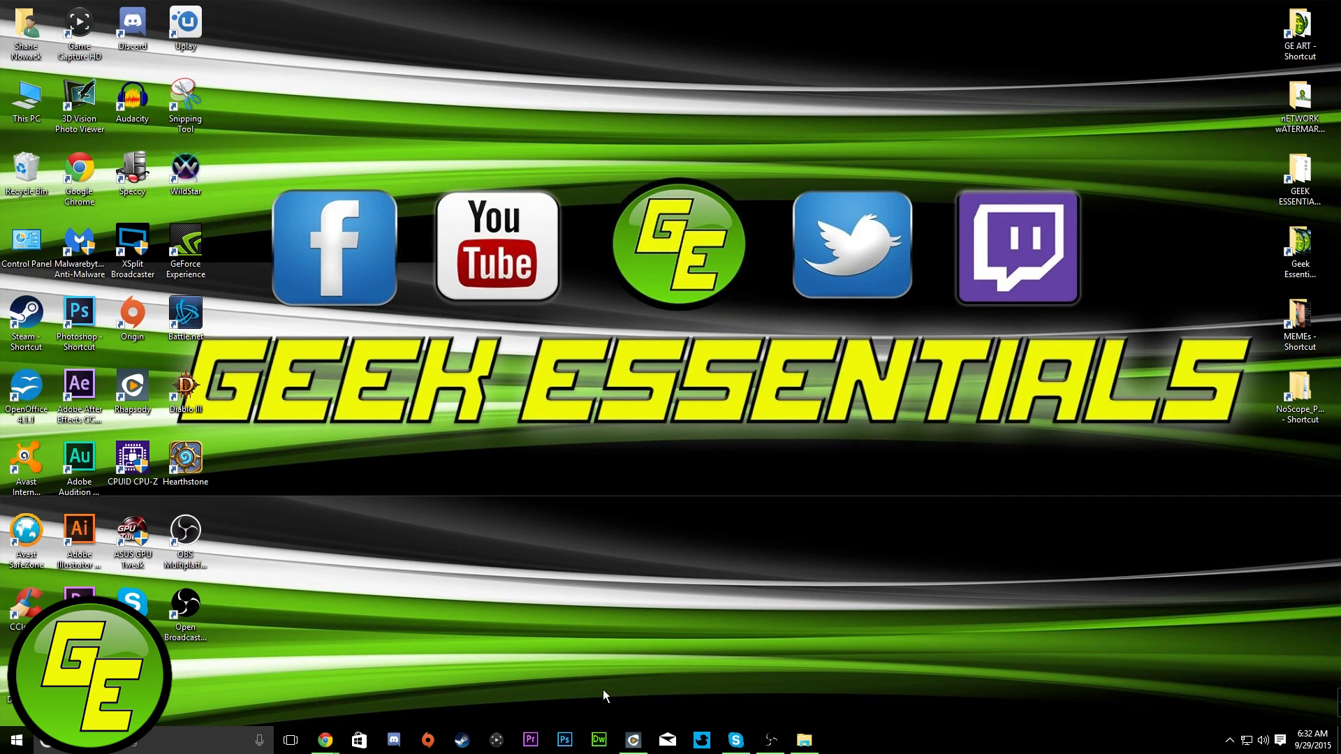
pyautogui.click(459, 741)
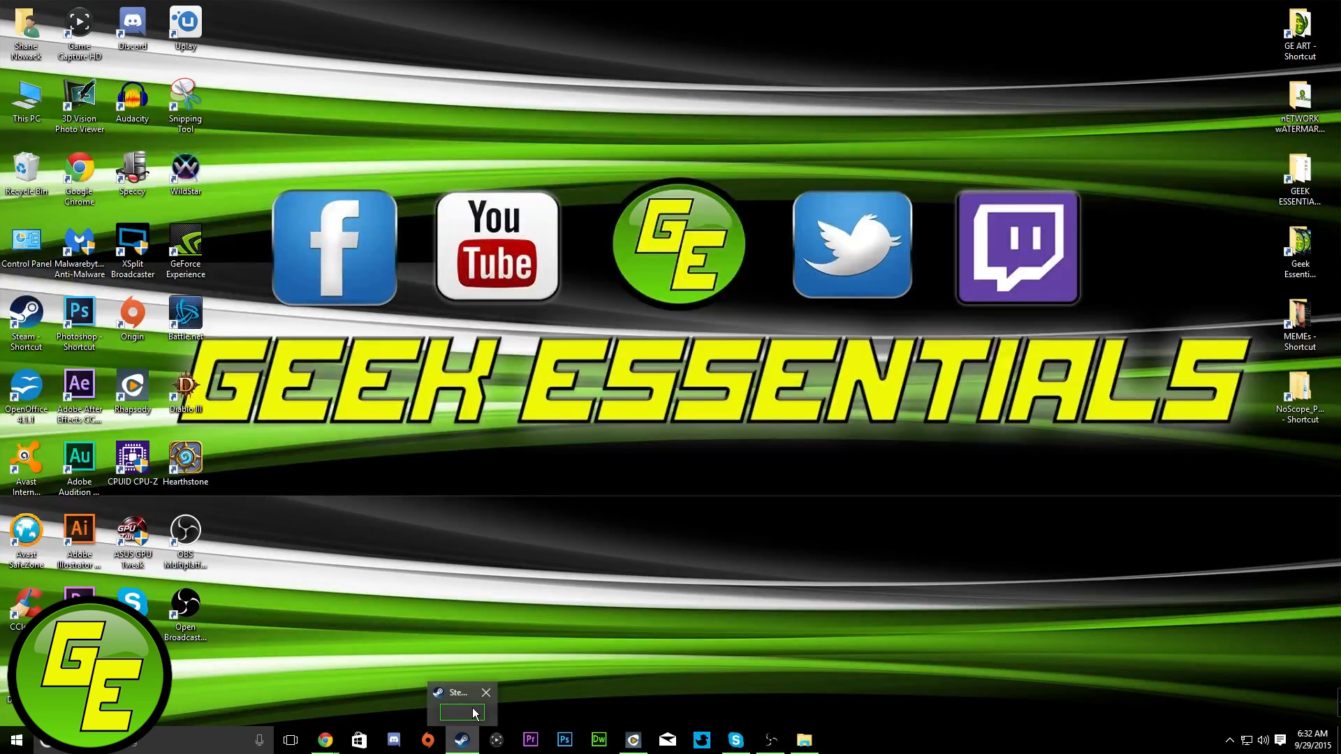
pyautogui.click(486, 692)
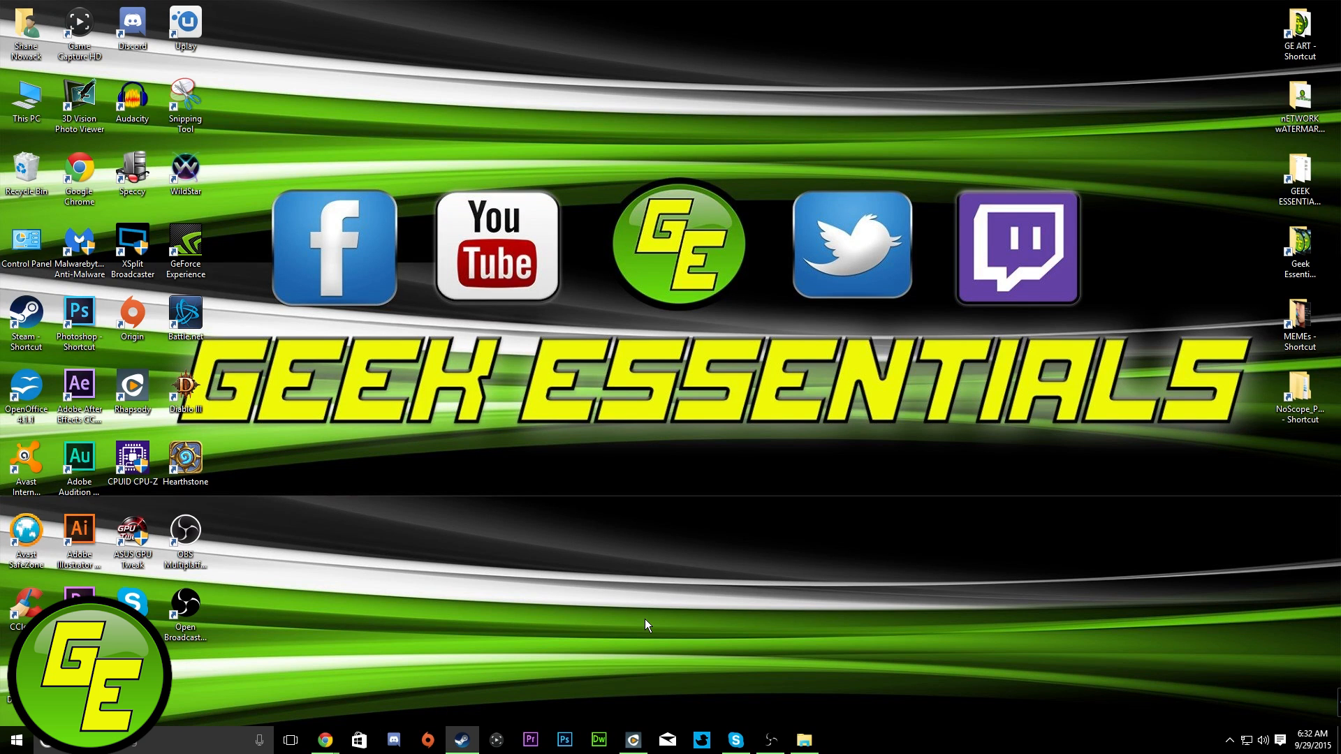
pyautogui.moveTo(576, 648)
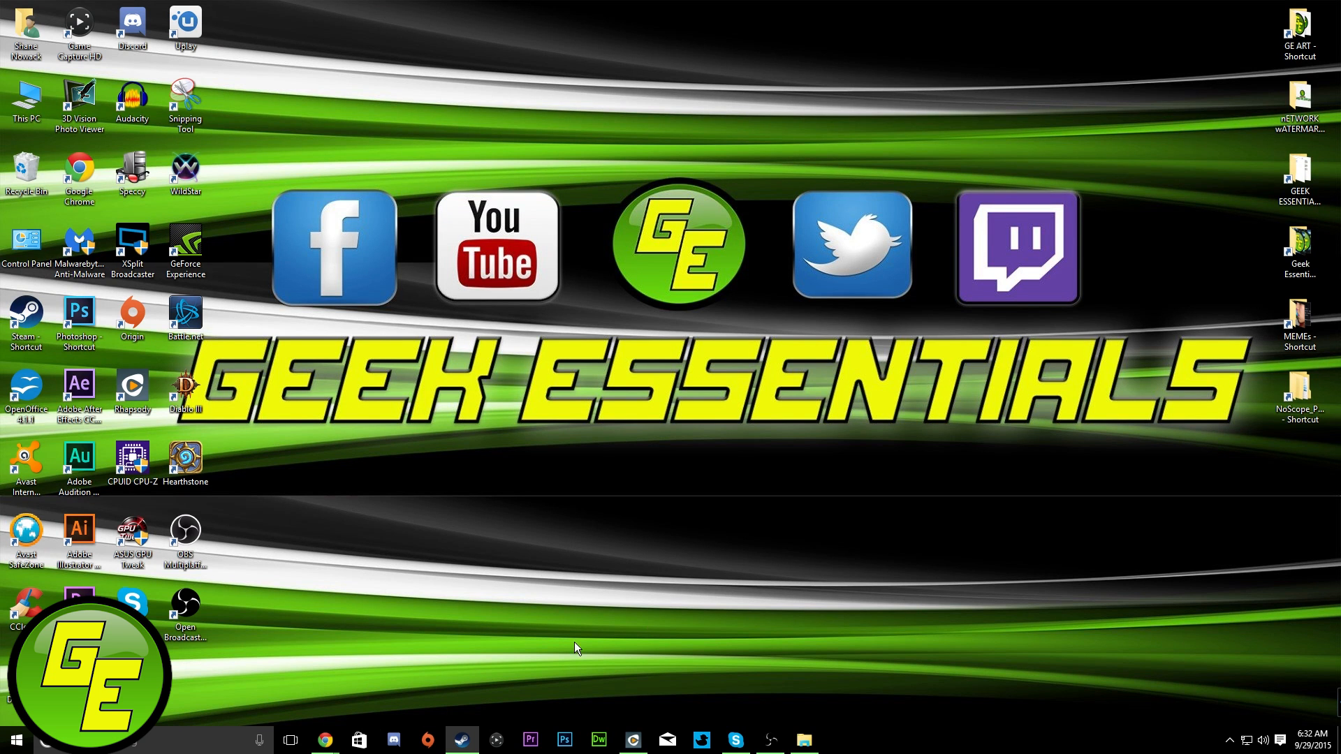
pyautogui.moveTo(461, 740)
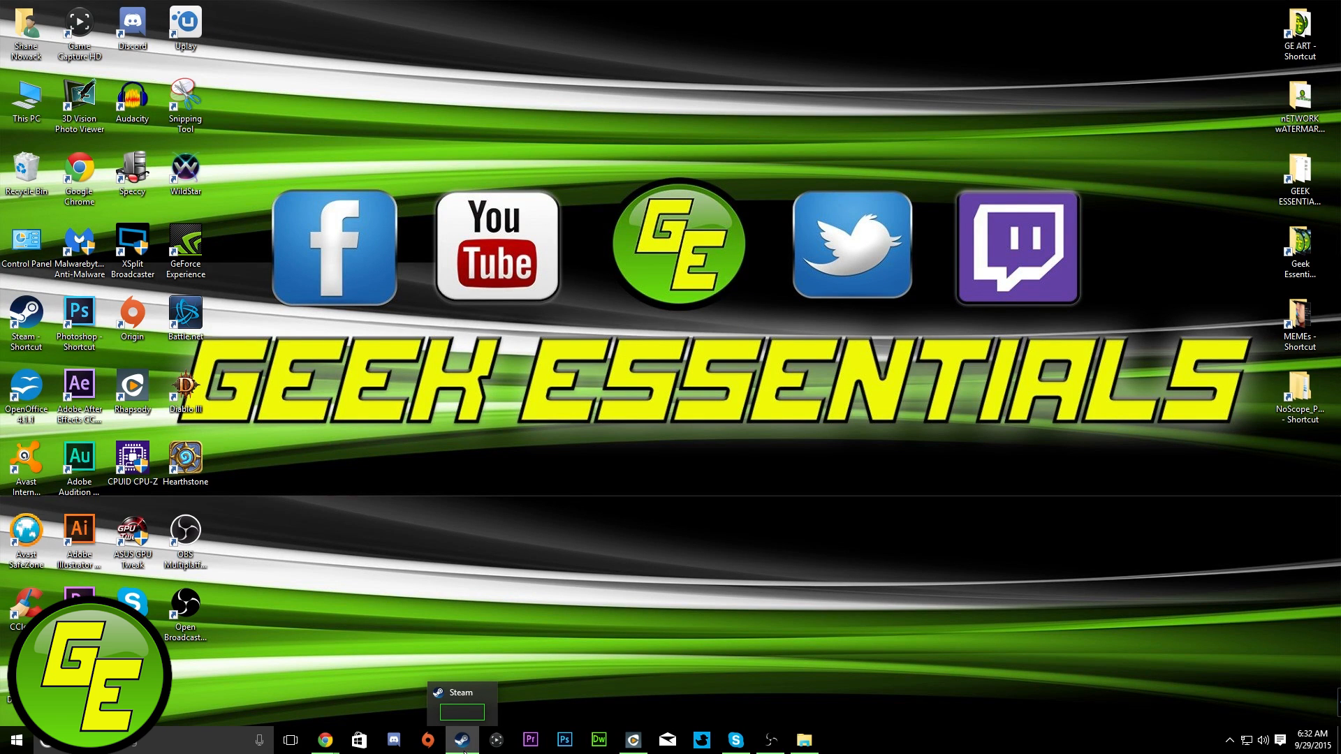
pyautogui.moveTo(708, 542)
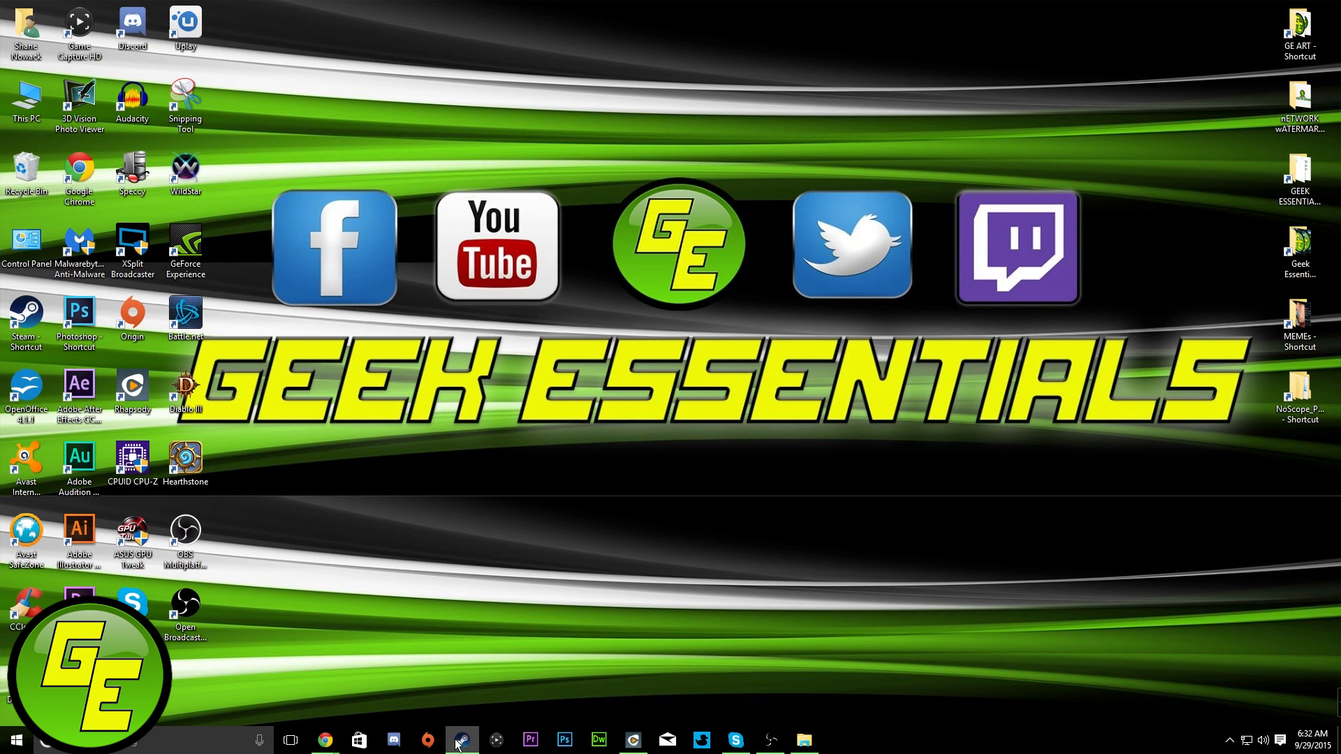
pyautogui.moveTo(462, 741)
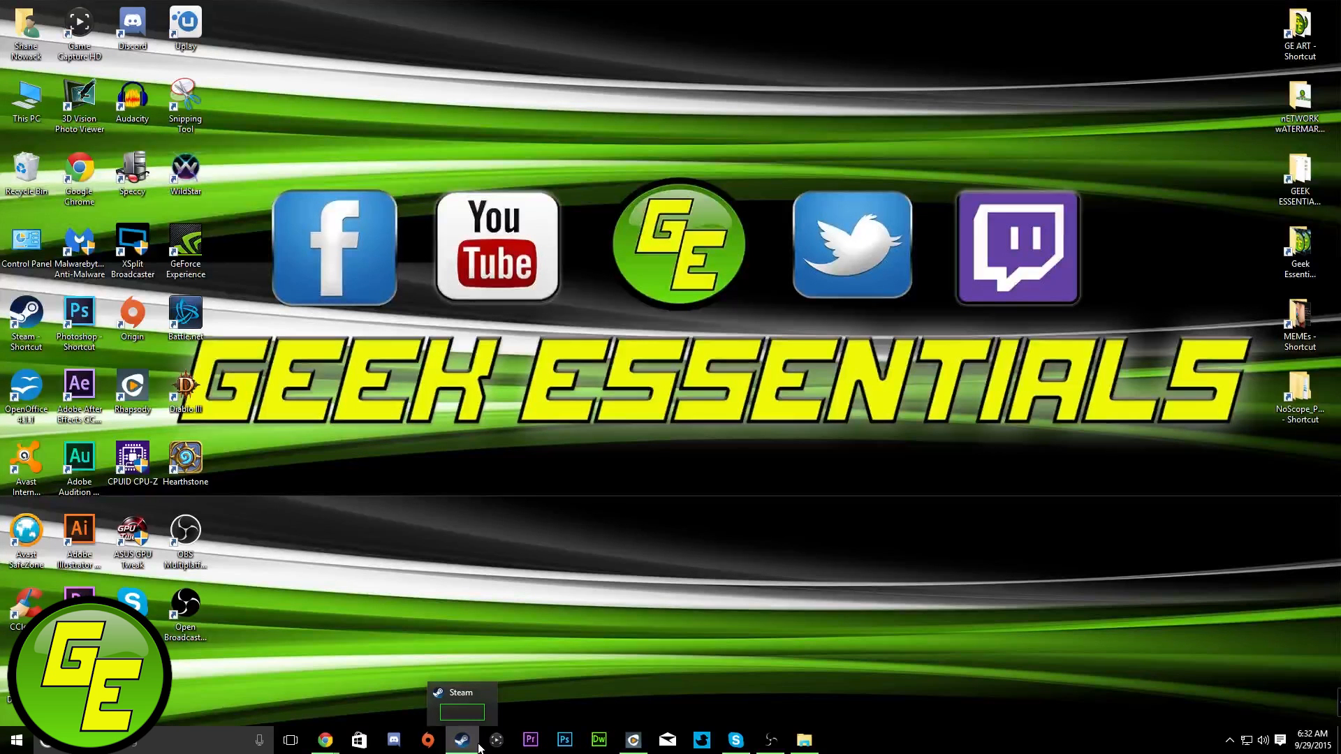
pyautogui.moveTo(1232, 741)
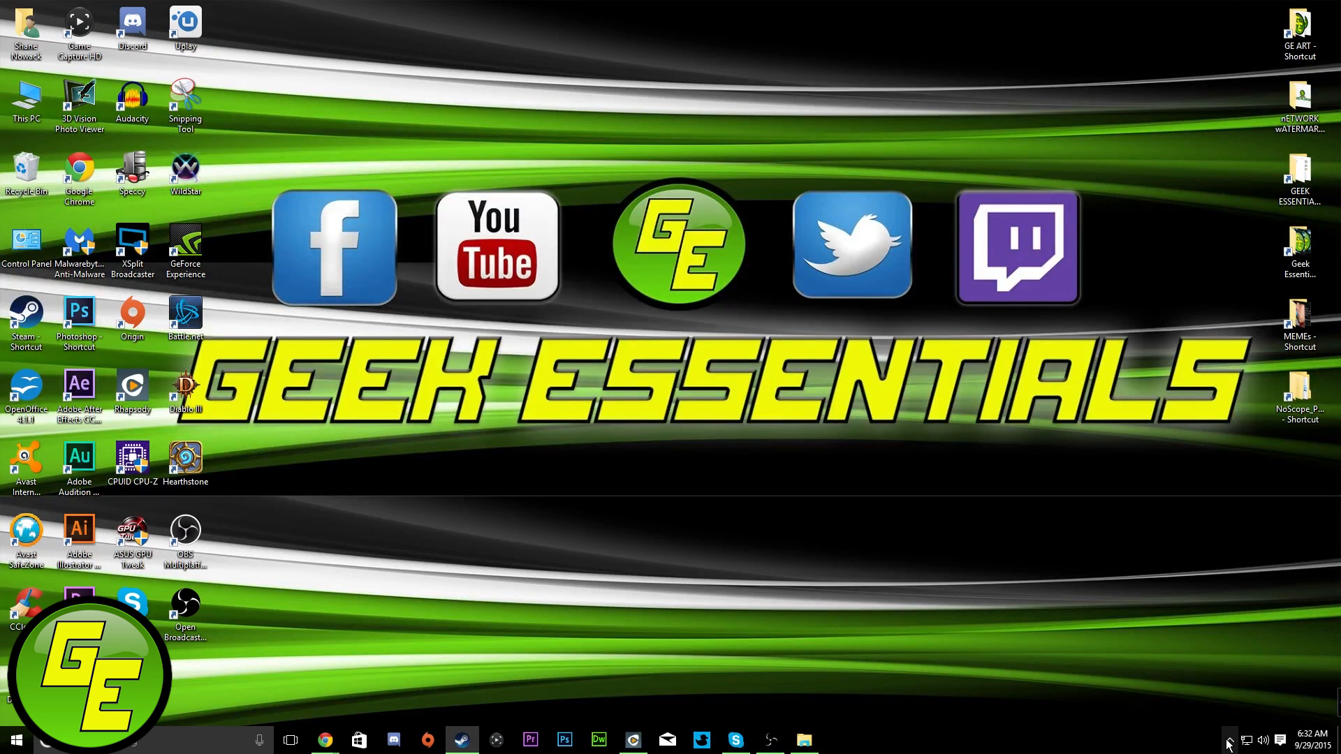
pyautogui.moveTo(1003, 676)
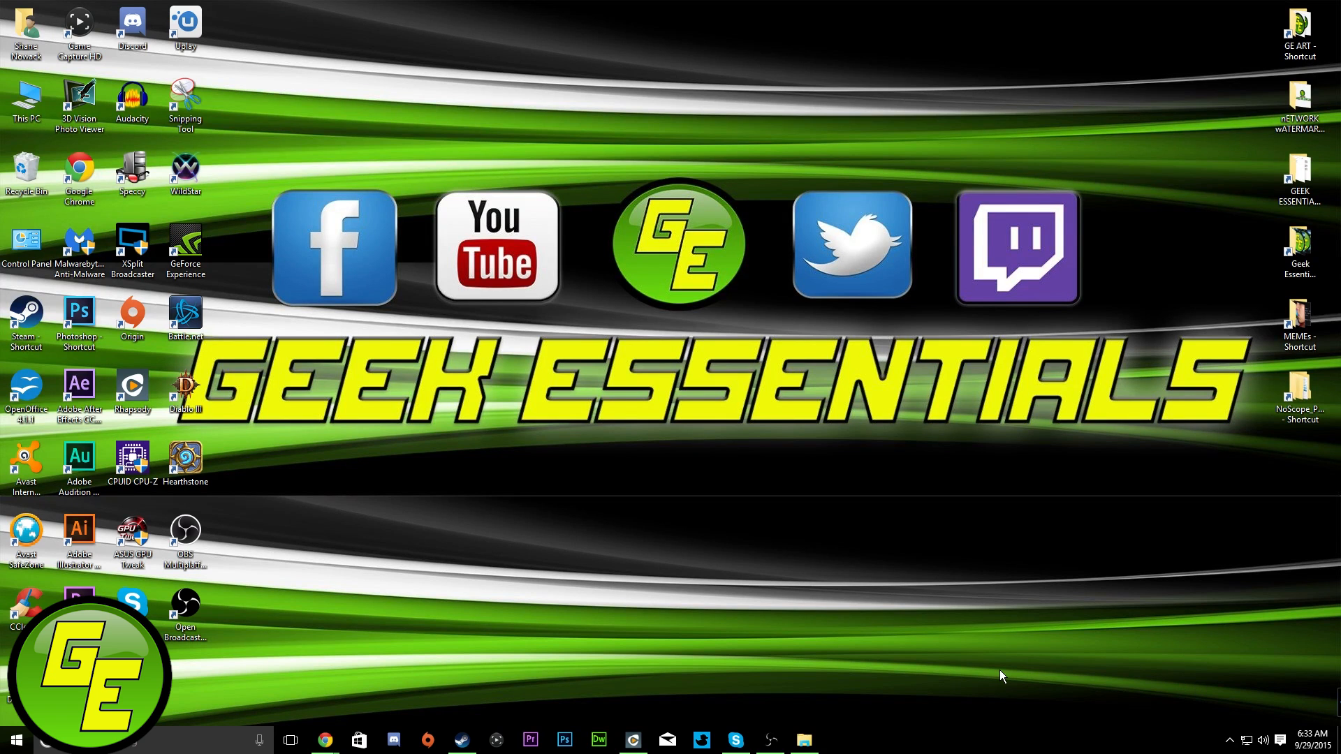
pyautogui.moveTo(991, 686)
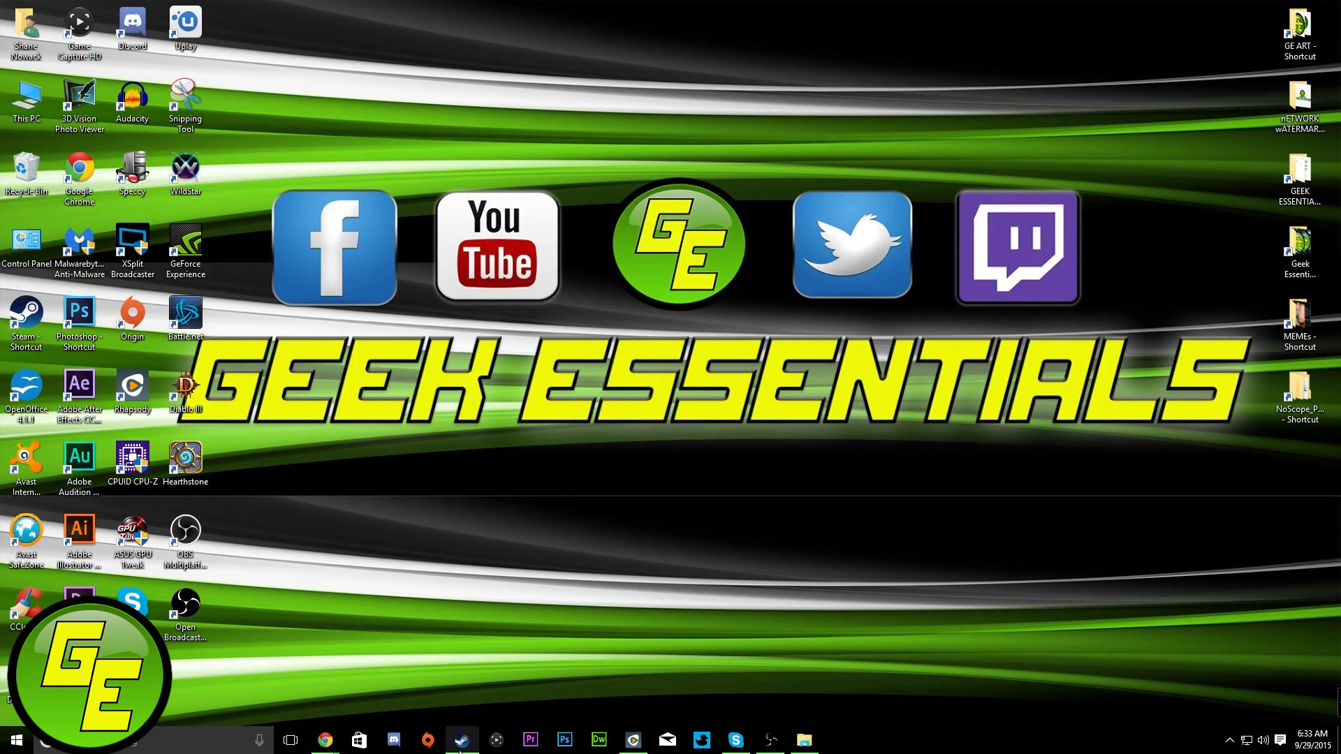
pyautogui.moveTo(721, 620)
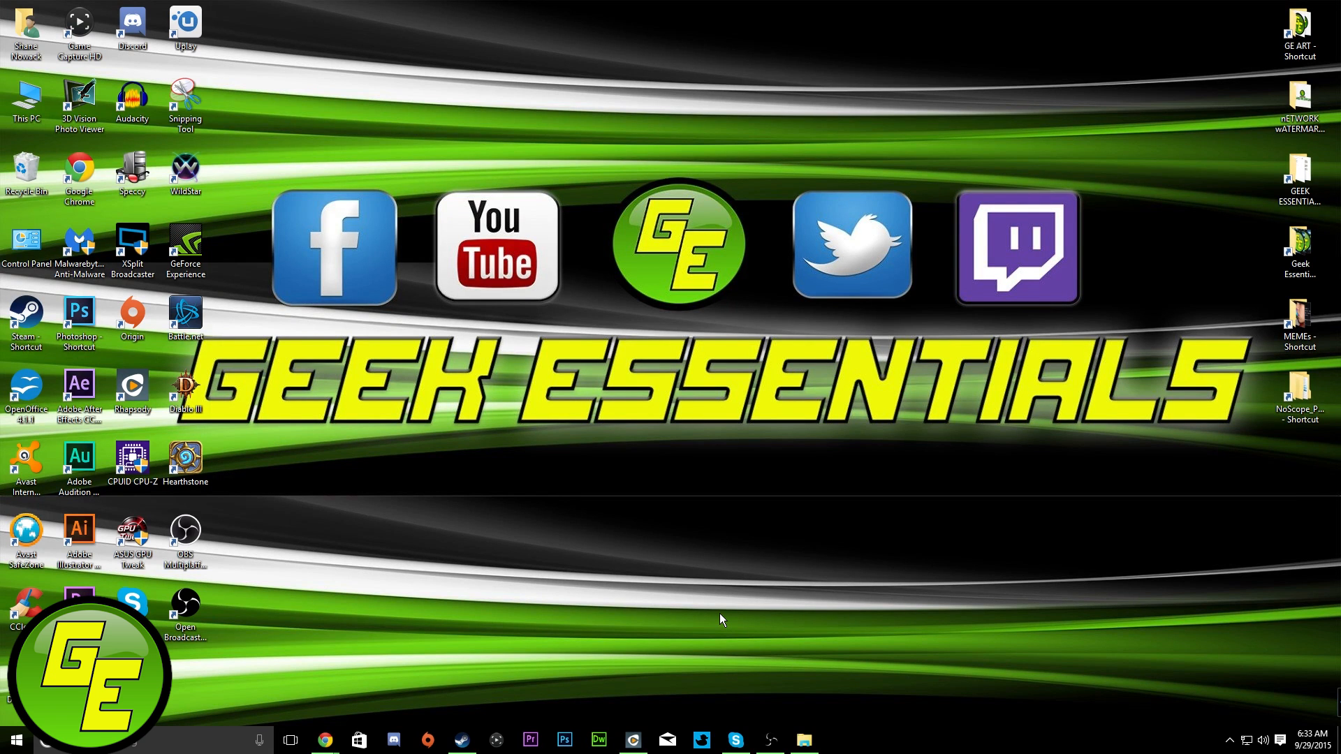
pyautogui.moveTo(660, 681)
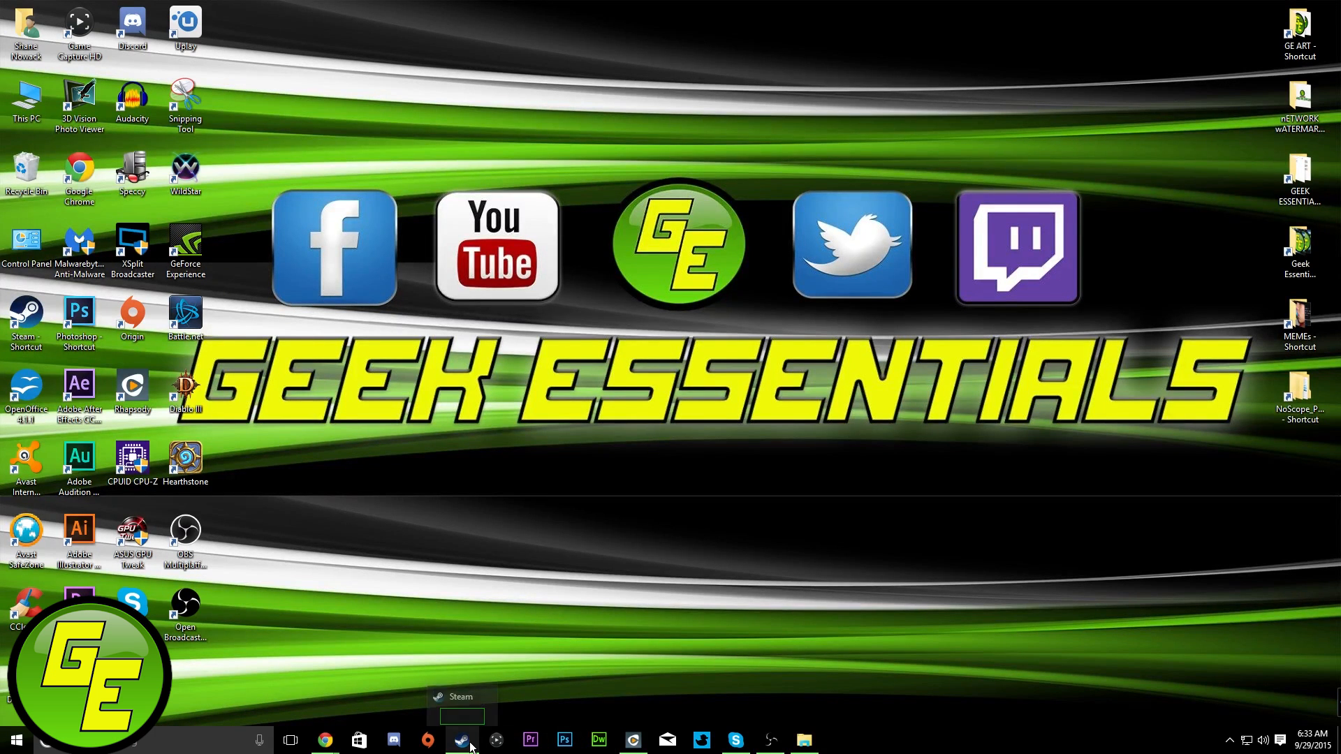
pyautogui.moveTo(847, 388)
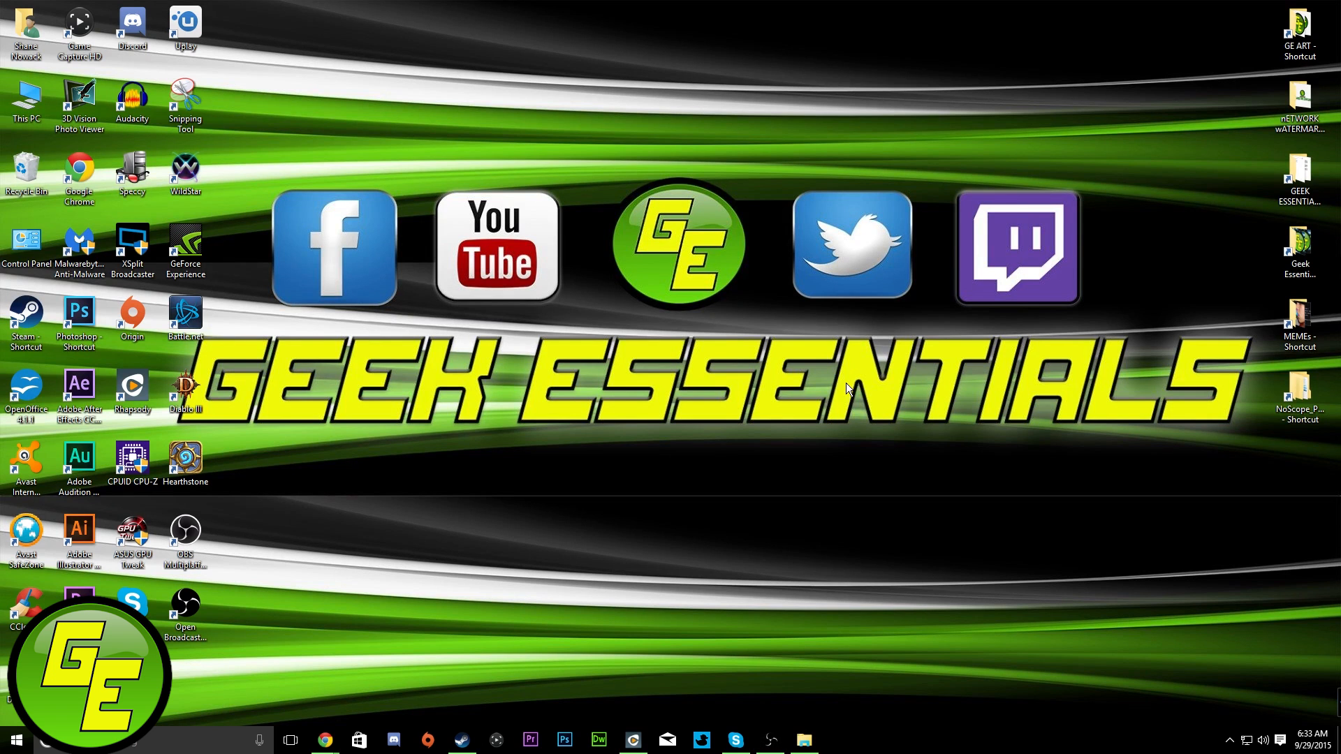
pyautogui.moveTo(761, 656)
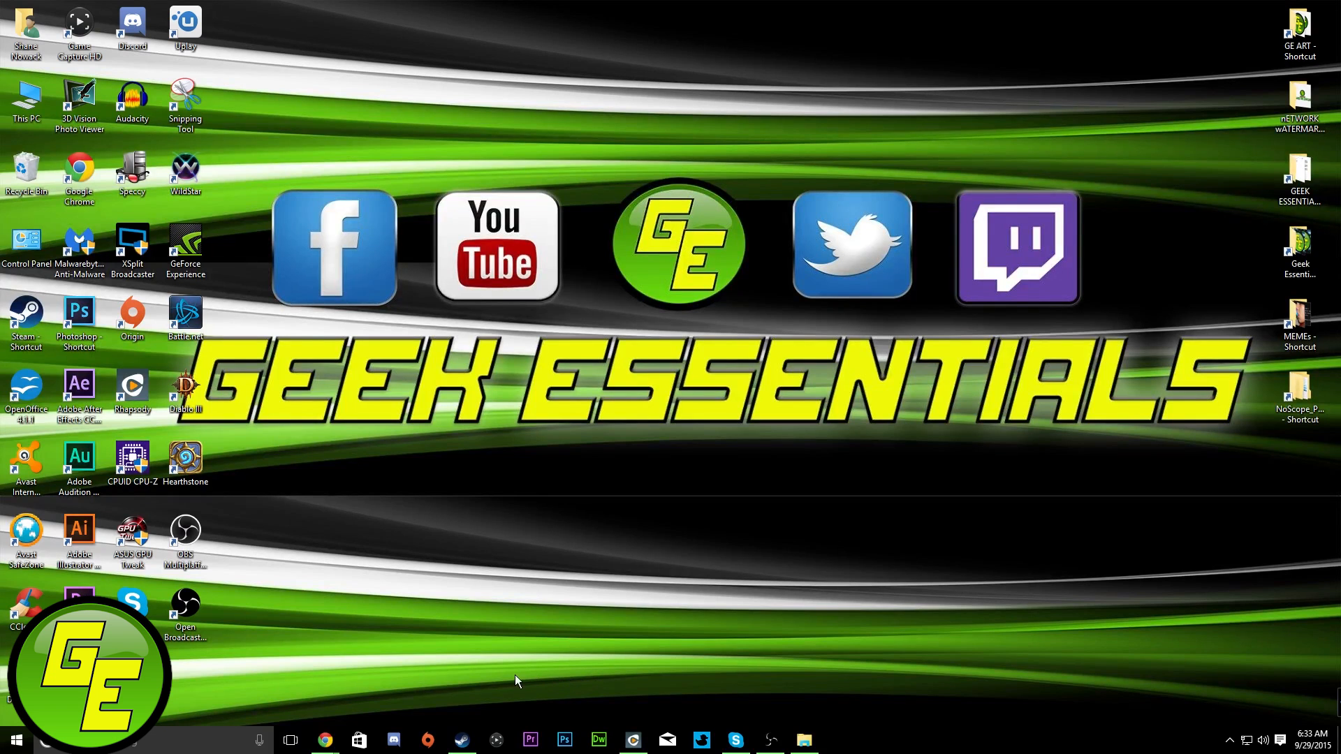
pyautogui.moveTo(459, 740)
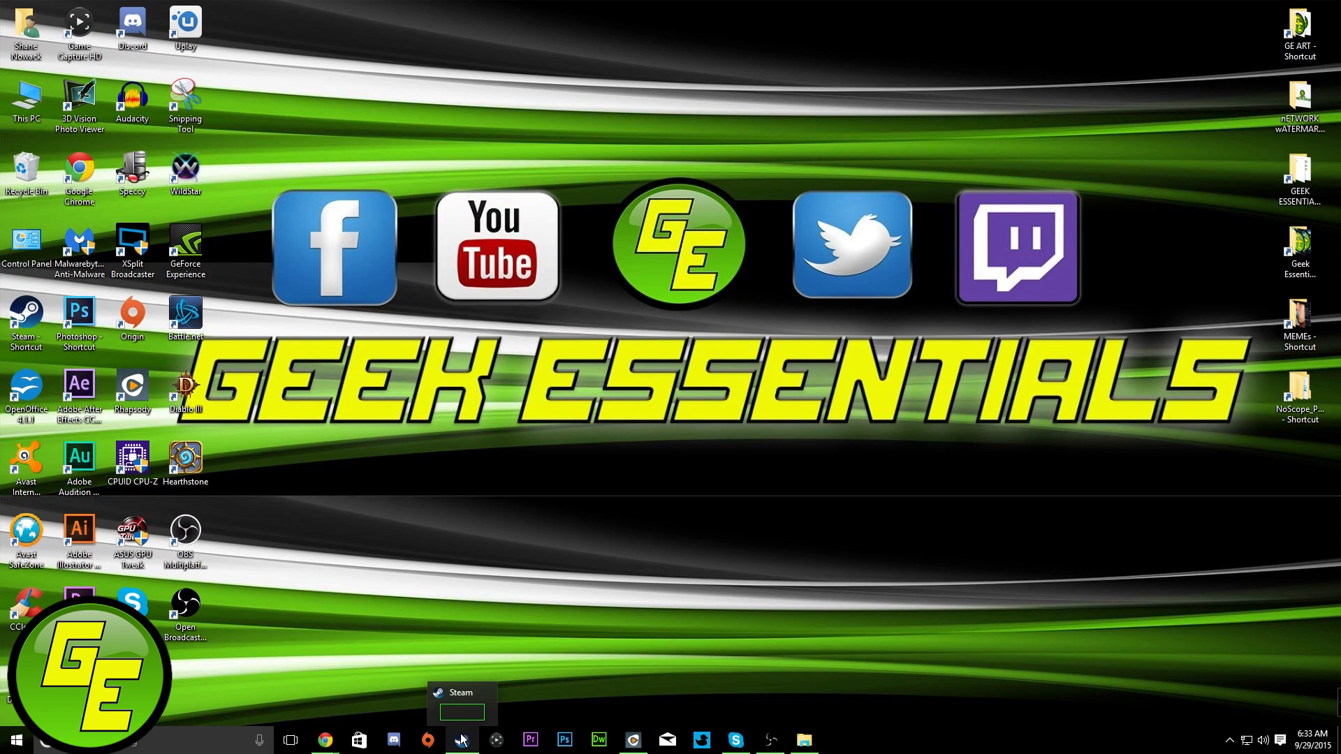
pyautogui.moveTo(838, 718)
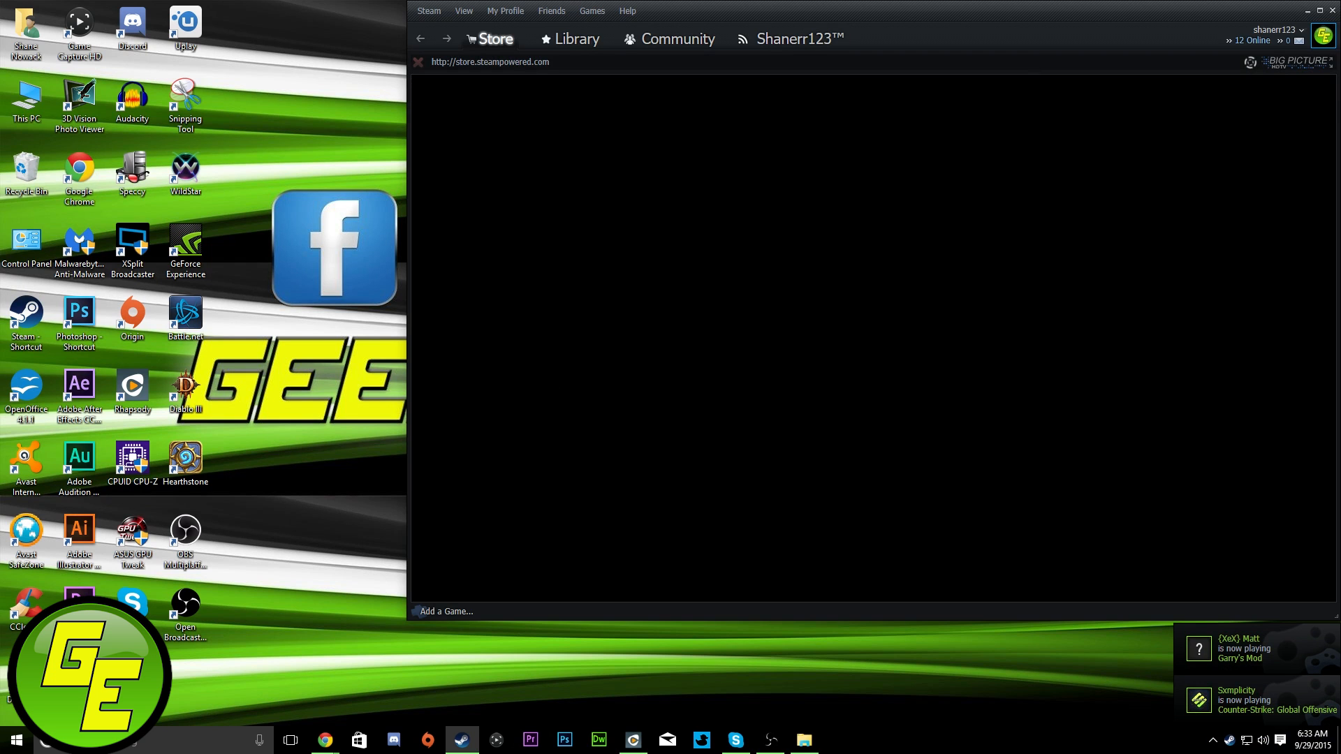
pyautogui.moveTo(938, 30)
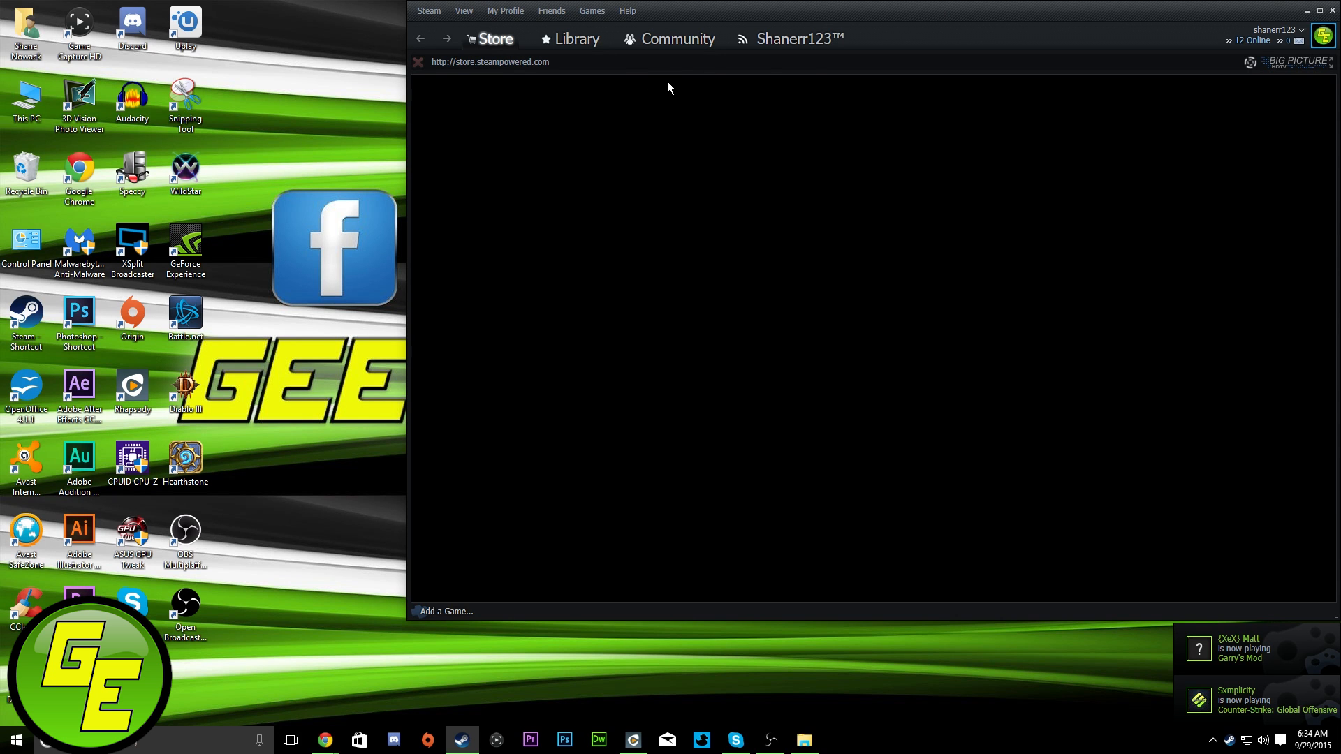
pyautogui.moveTo(834, 25)
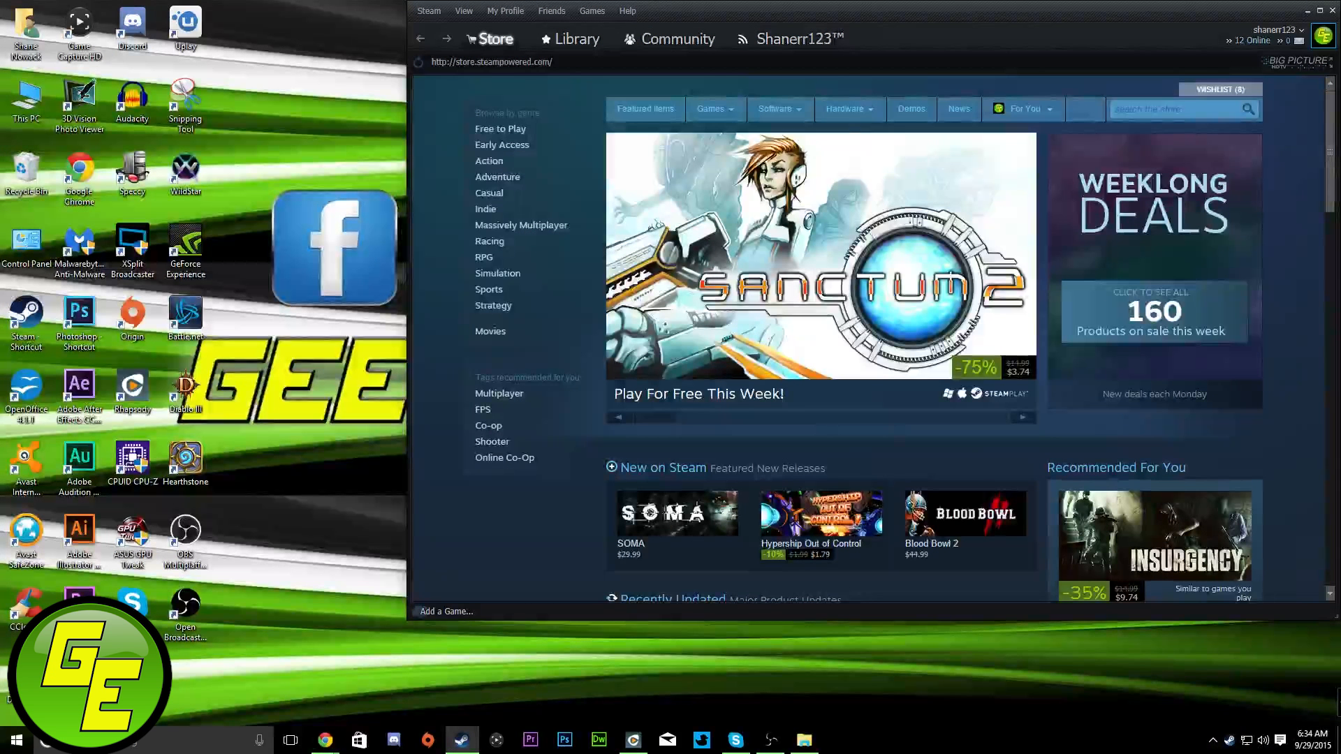
# Step: Switch the loaded Steam client to the community activity feed under the profile name
pyautogui.click(803, 38)
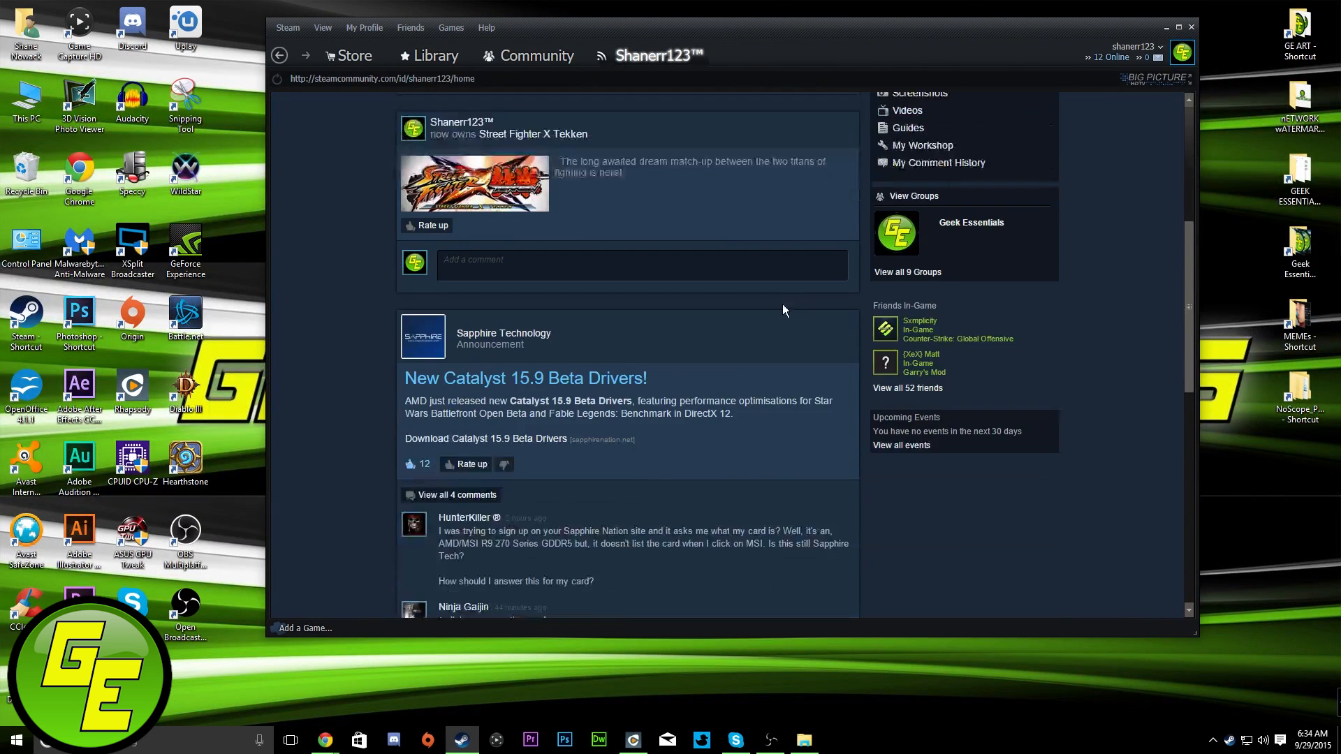
# Step: Show the owned games list in Steam's Library, then bring up a File Explorer window at This PC
pyautogui.click(435, 56)
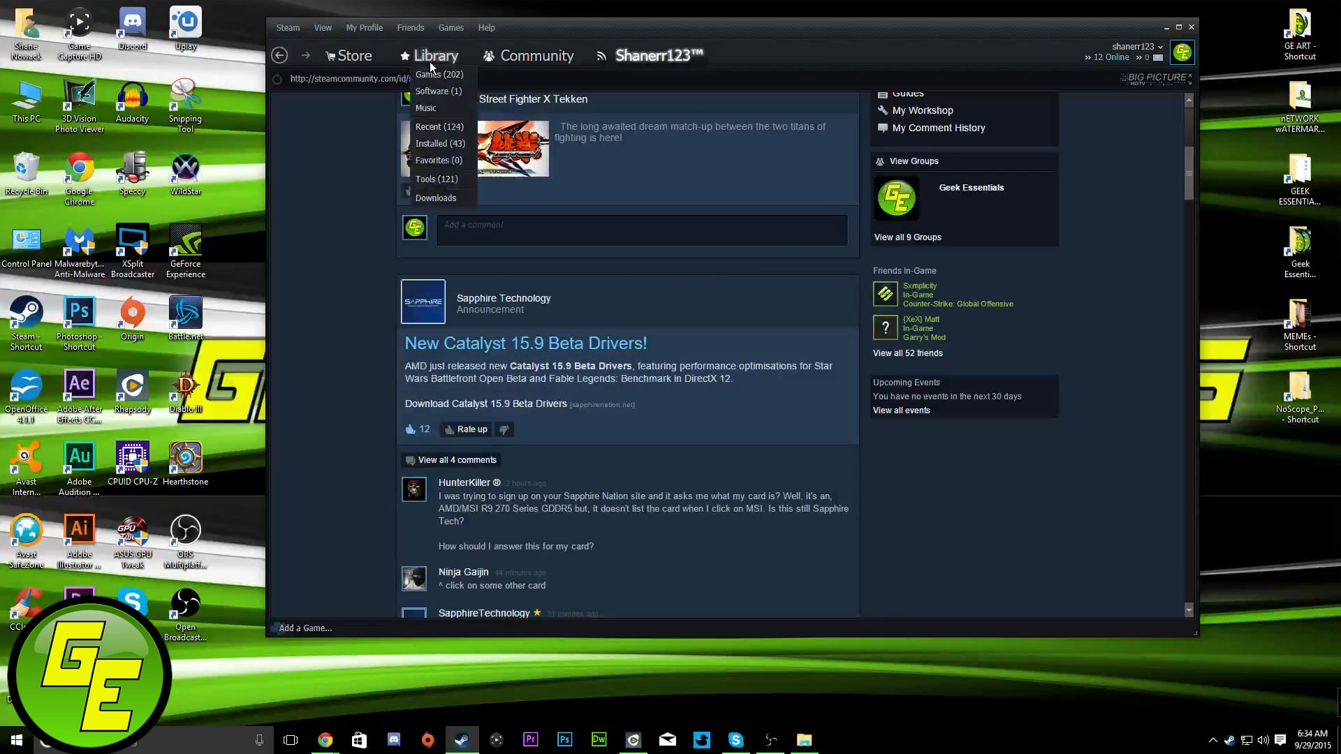
pyautogui.click(430, 74)
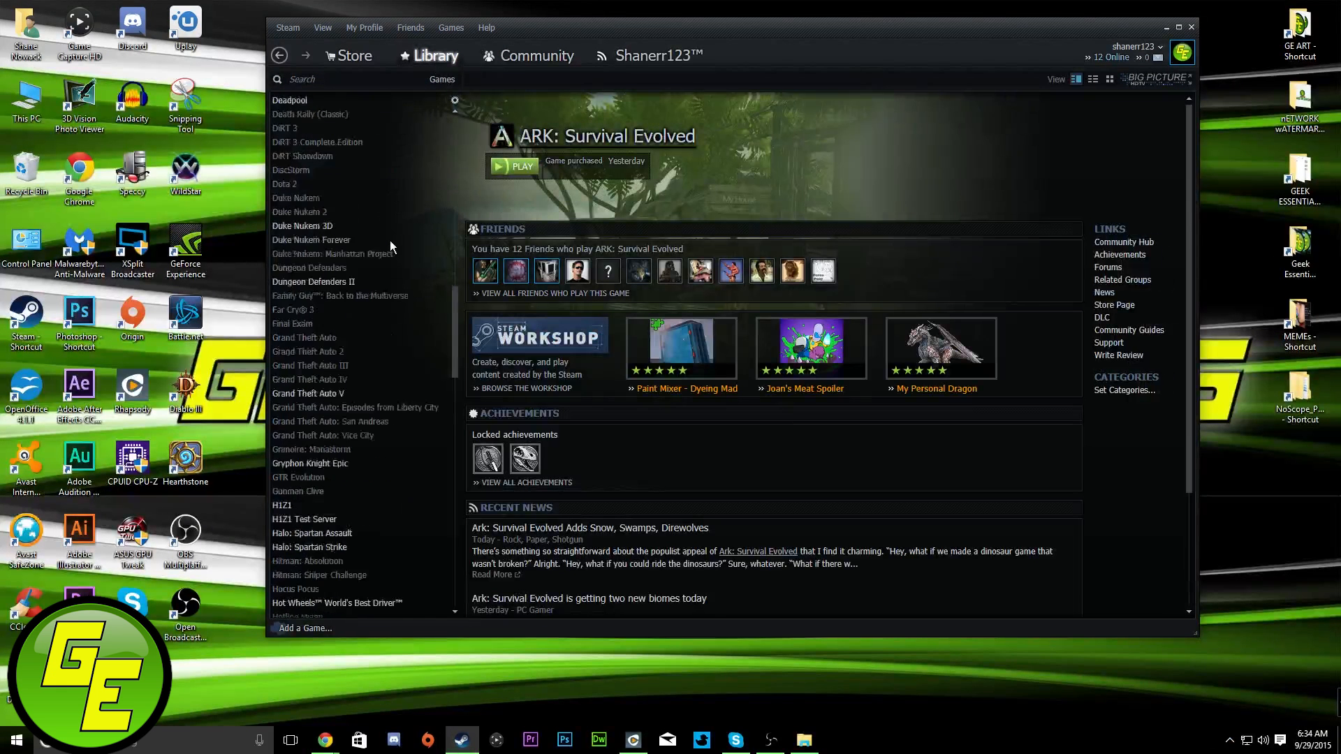
pyautogui.scroll(-3)
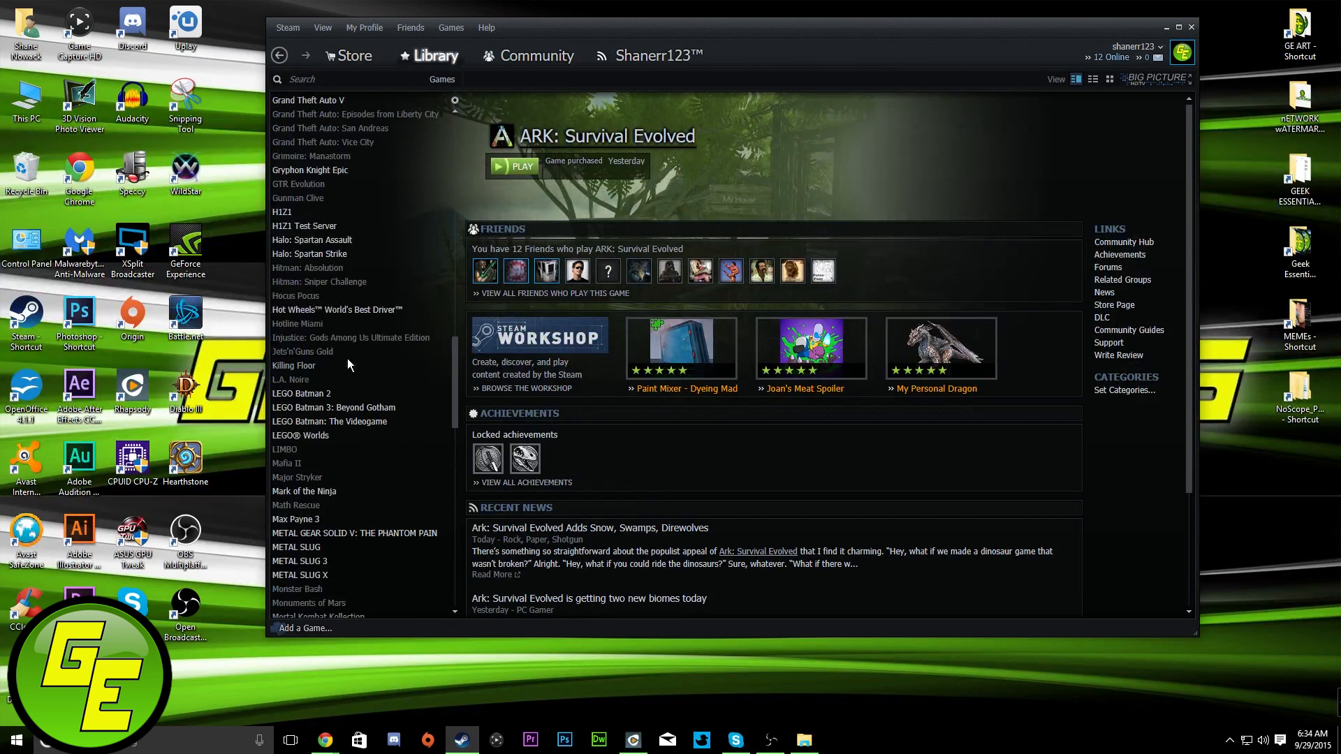
pyautogui.scroll(-3)
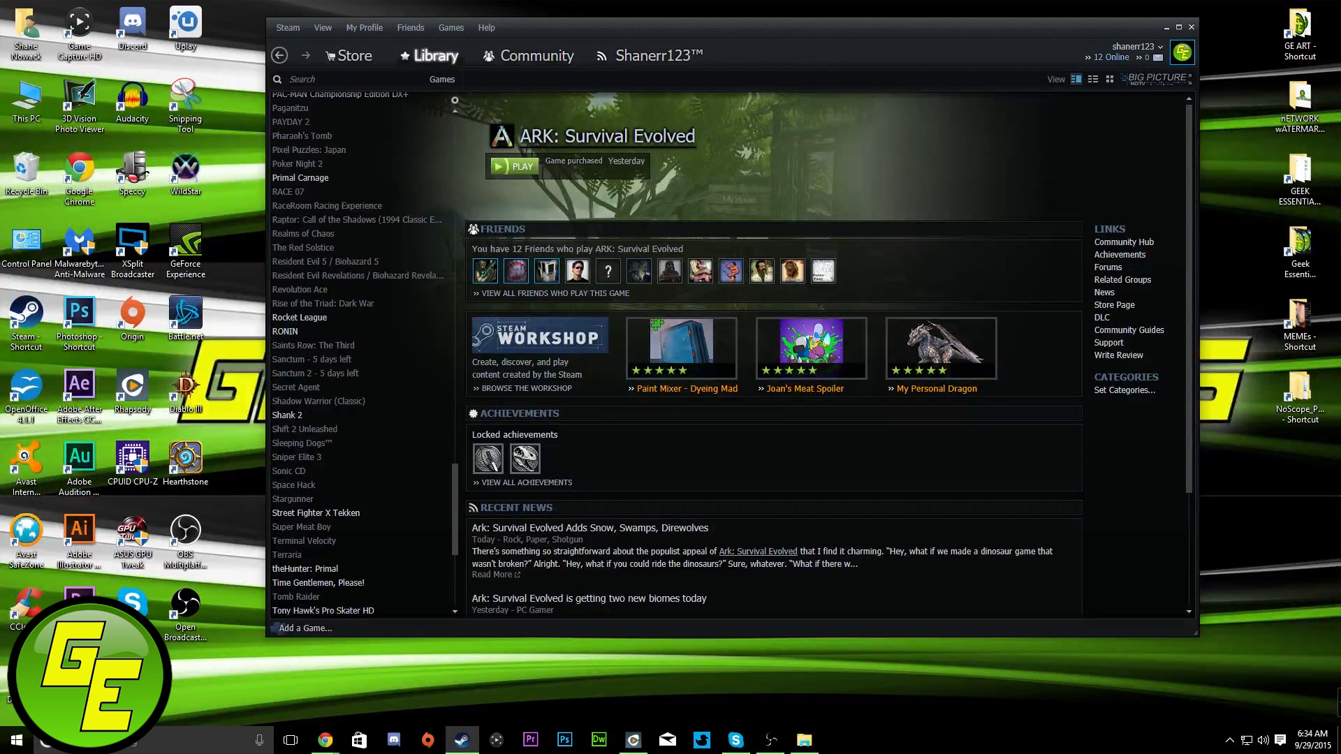
pyautogui.click(805, 740)
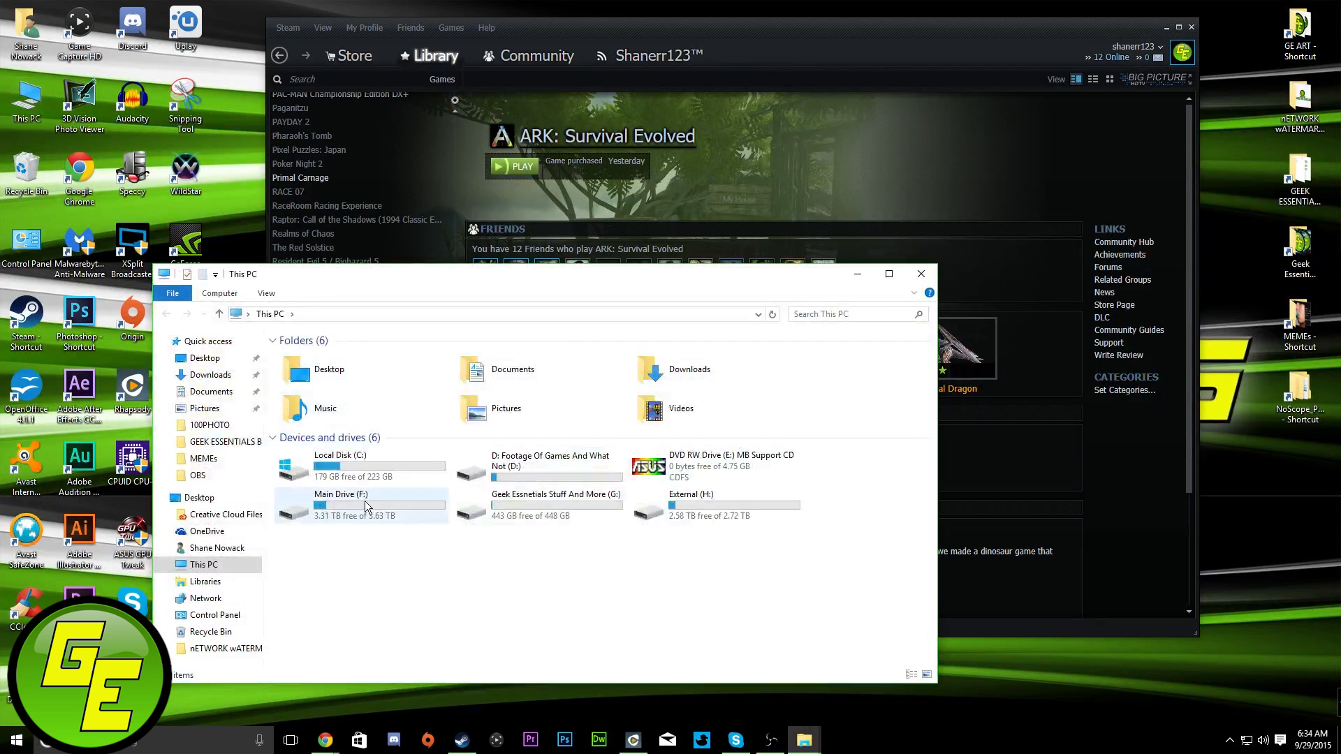
# Step: Go into Main Drive (F:) > Steam and bring up the context menu on Steam.exe
pyautogui.doubleClick(339, 494)
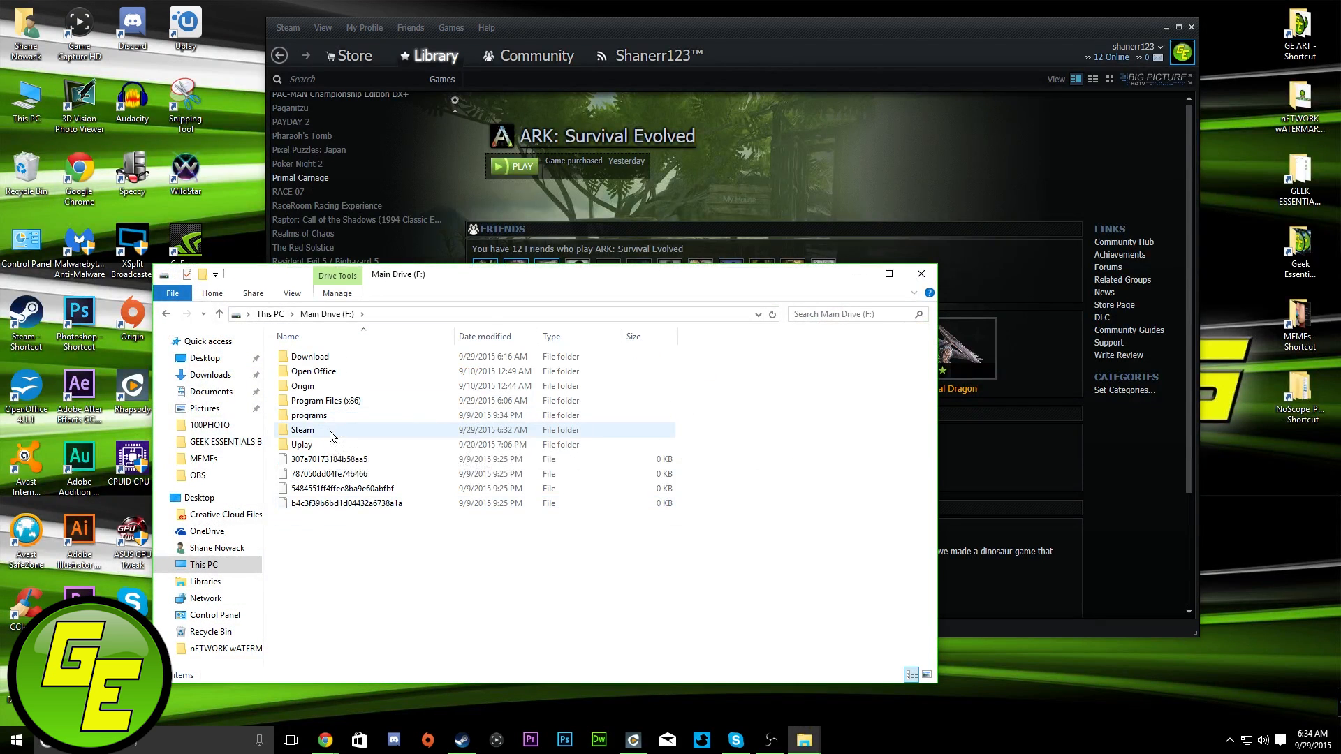
pyautogui.doubleClick(302, 430)
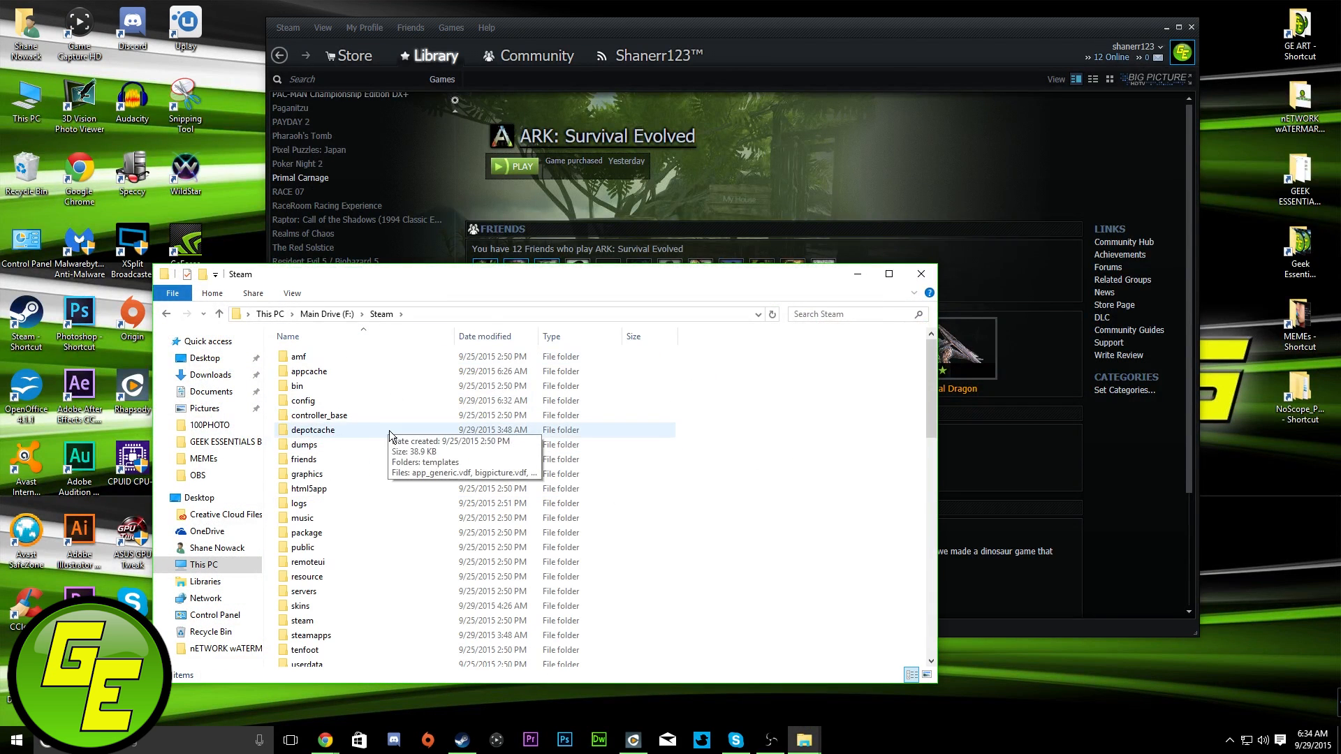
pyautogui.scroll(-3)
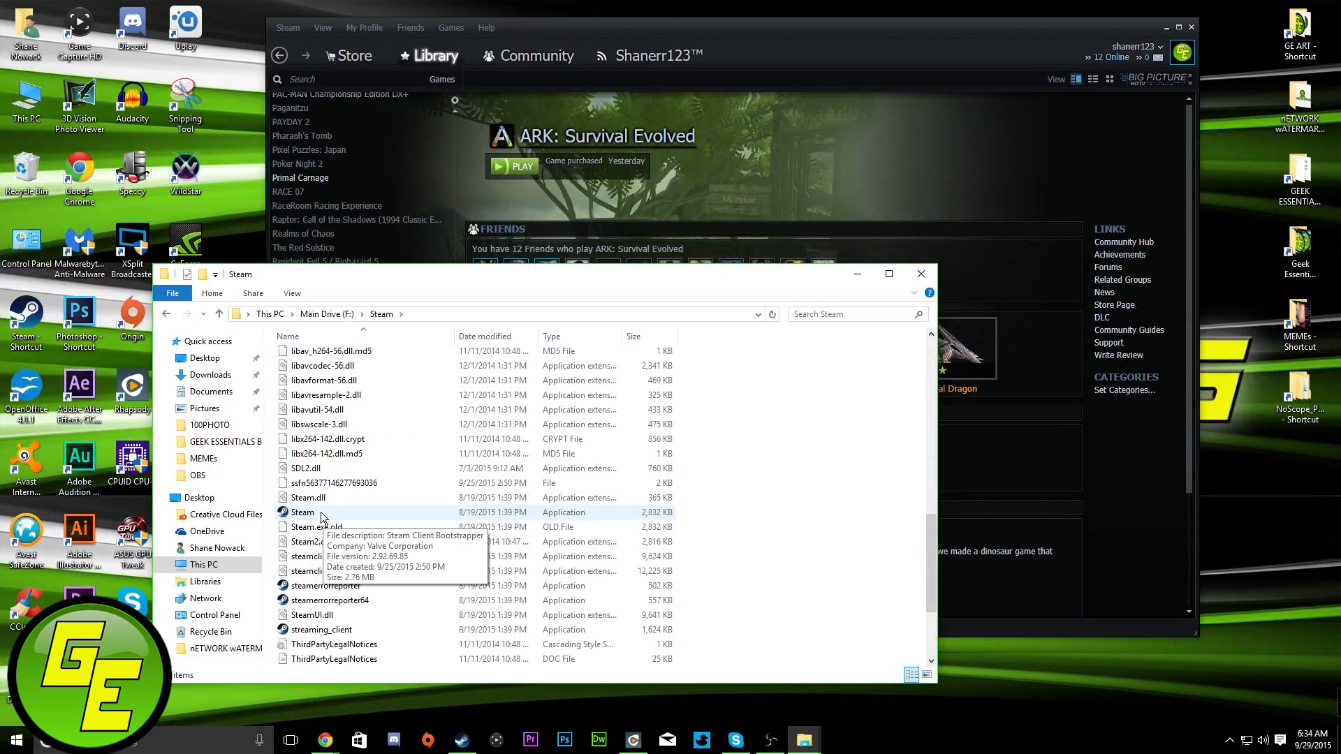
pyautogui.rightClick(303, 511)
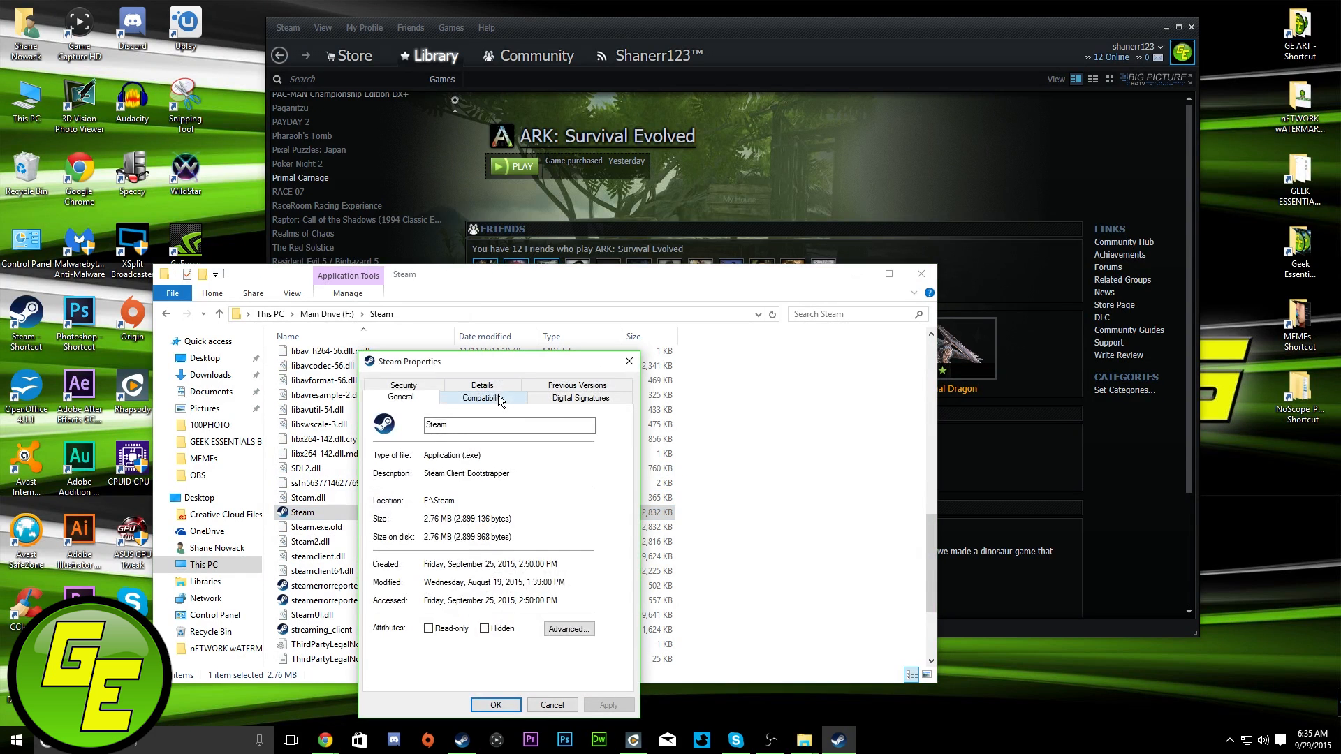
# Step: View the Compatibility settings in Steam.exe's Properties dialog
pyautogui.click(483, 398)
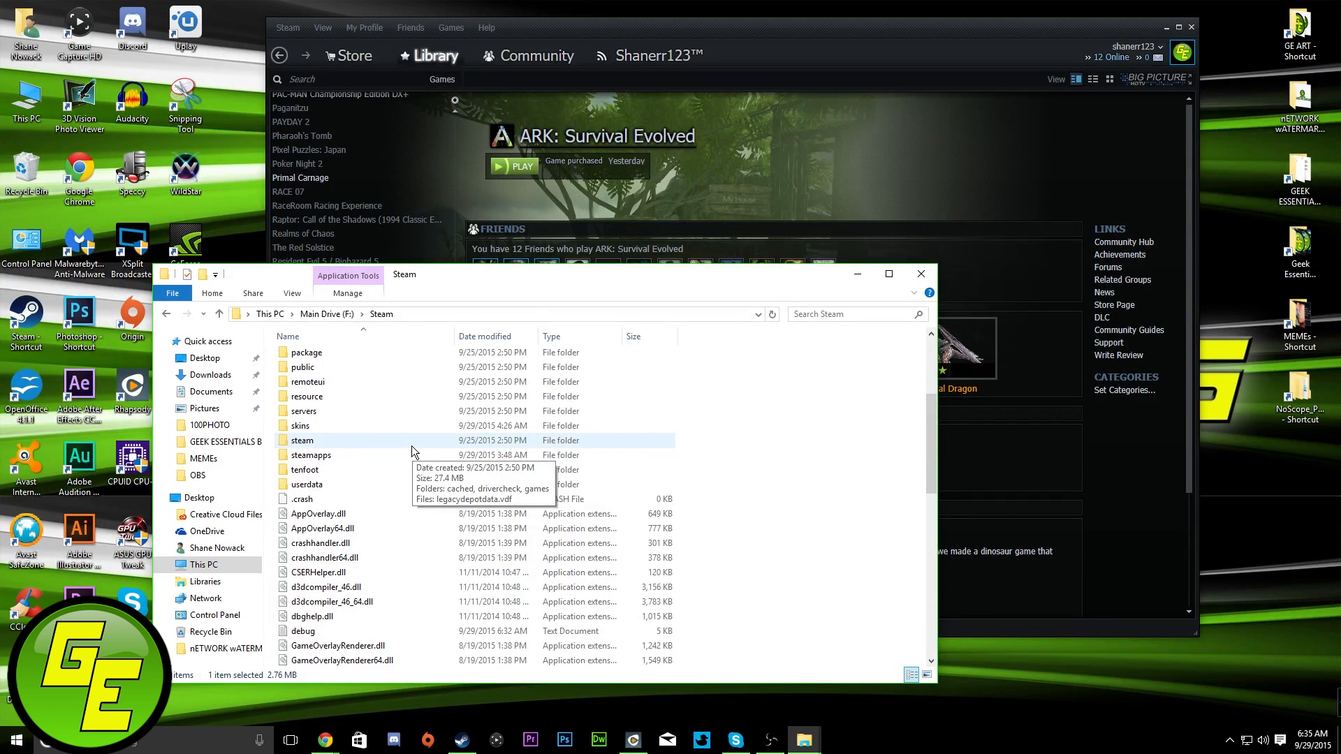
pyautogui.moveTo(414, 452)
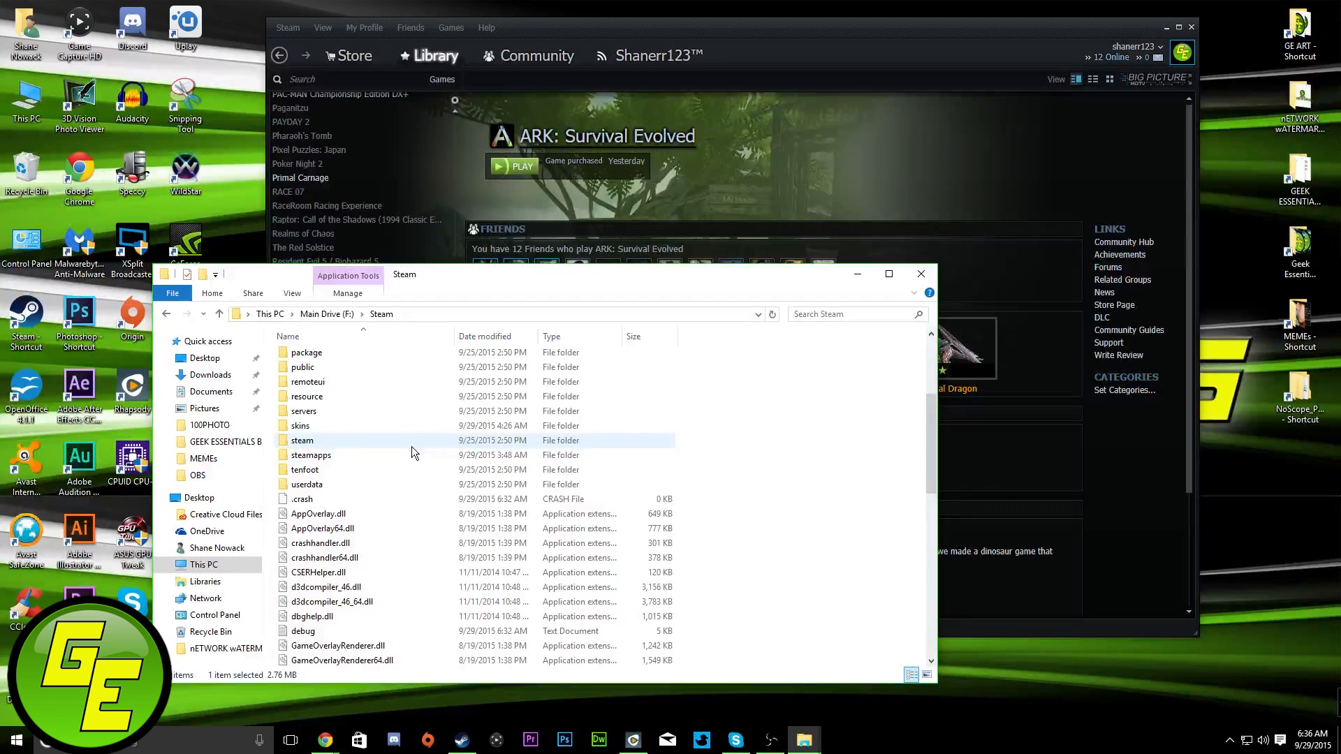
pyautogui.moveTo(425, 433)
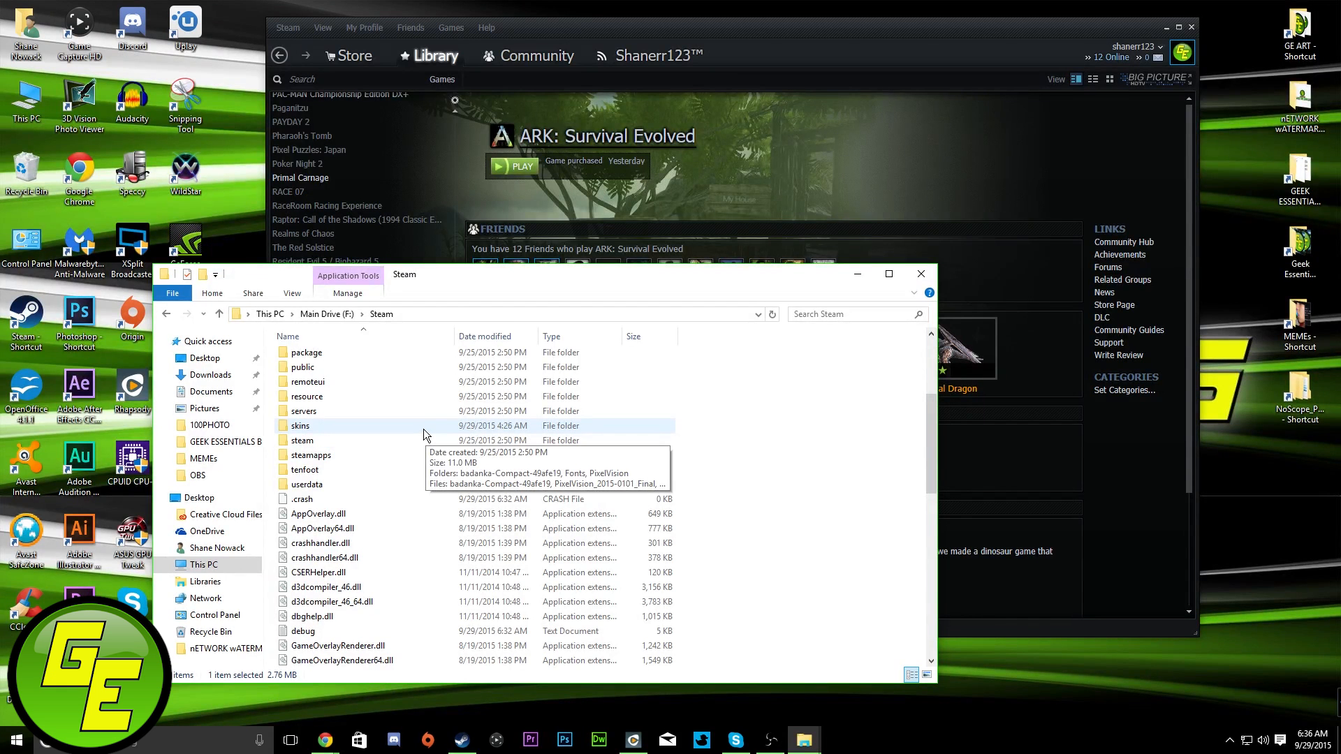